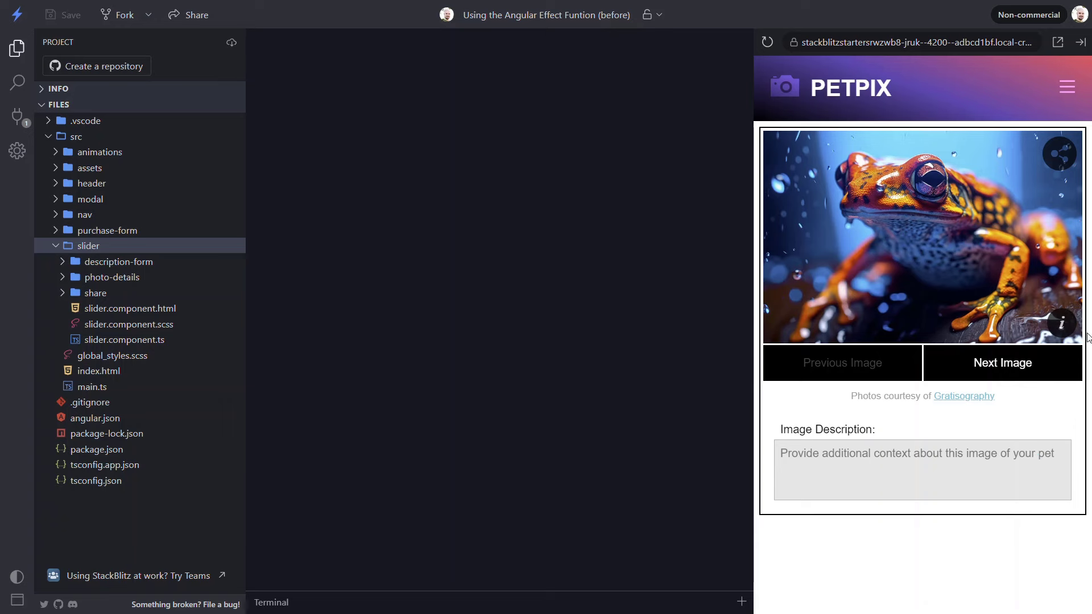
mouse_move(1063, 323)
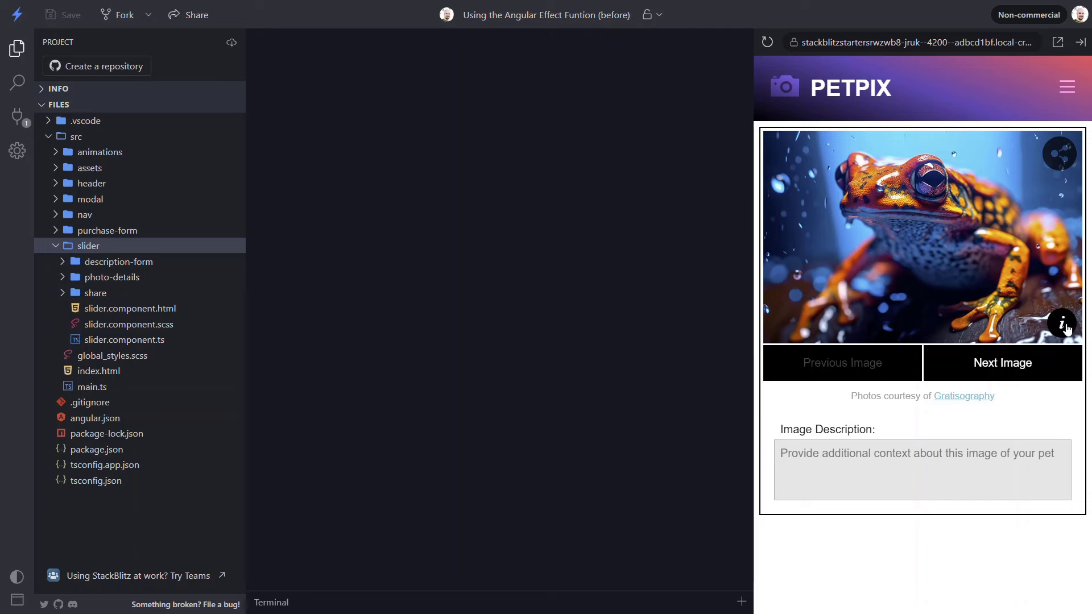
mouse_move(615, 307)
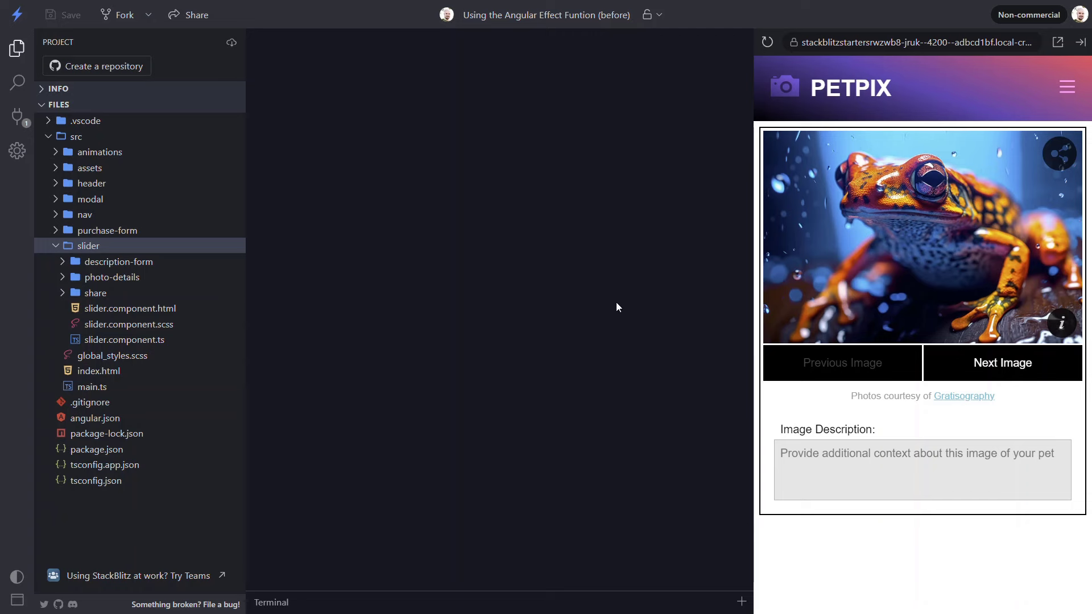
Expand src/slider/photo-details and open photo-details.component.html
left_click(112, 276)
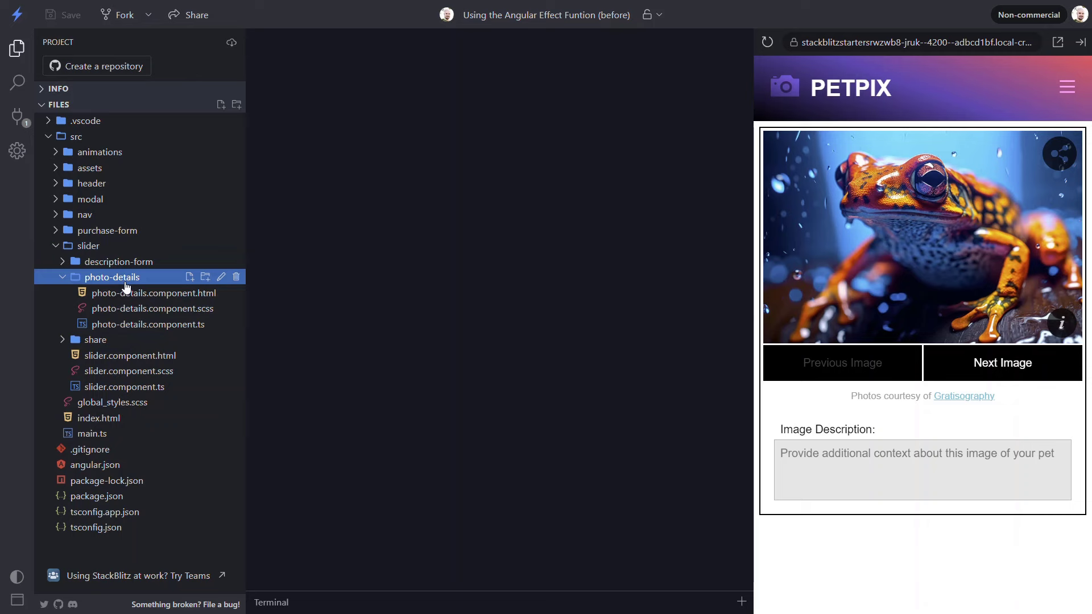
left_click(155, 292)
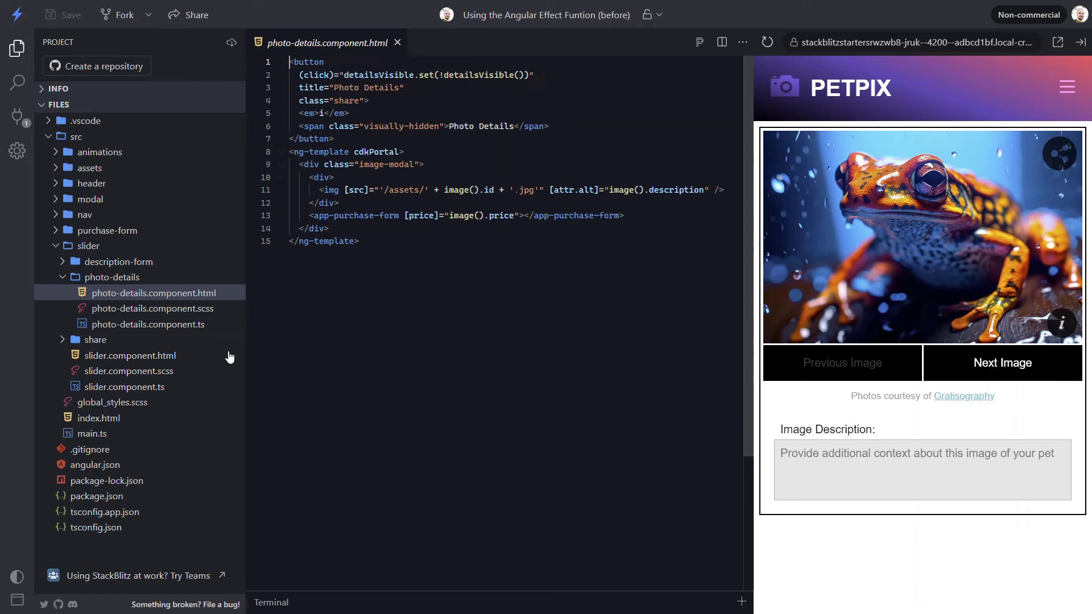
In photo-details.component.ts, add a constructor effect logging 'Visible' and this.detailsVisible()
left_click(149, 323)
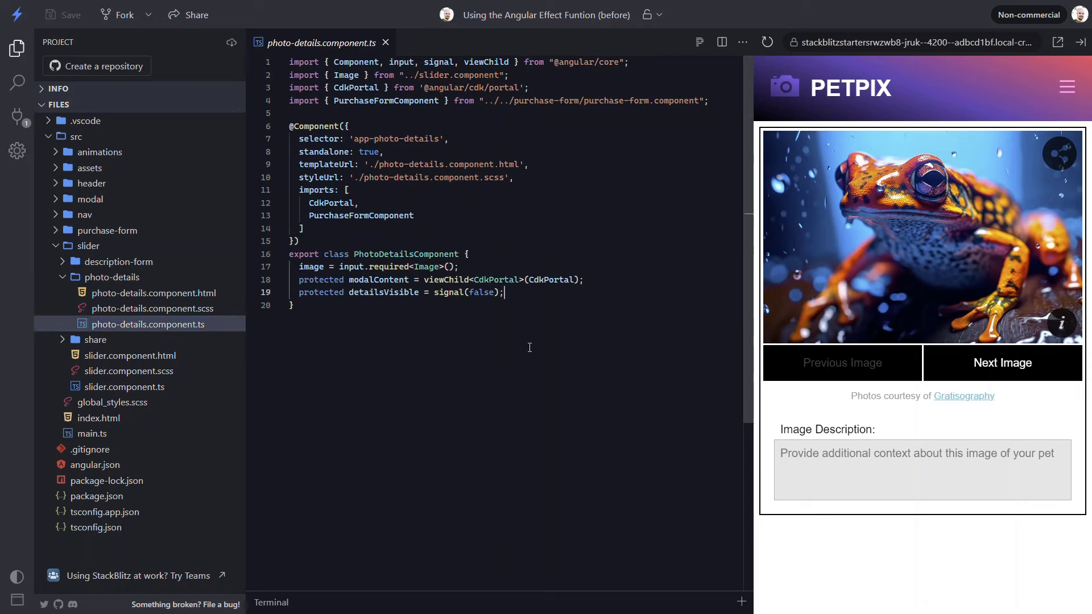
key("enter")
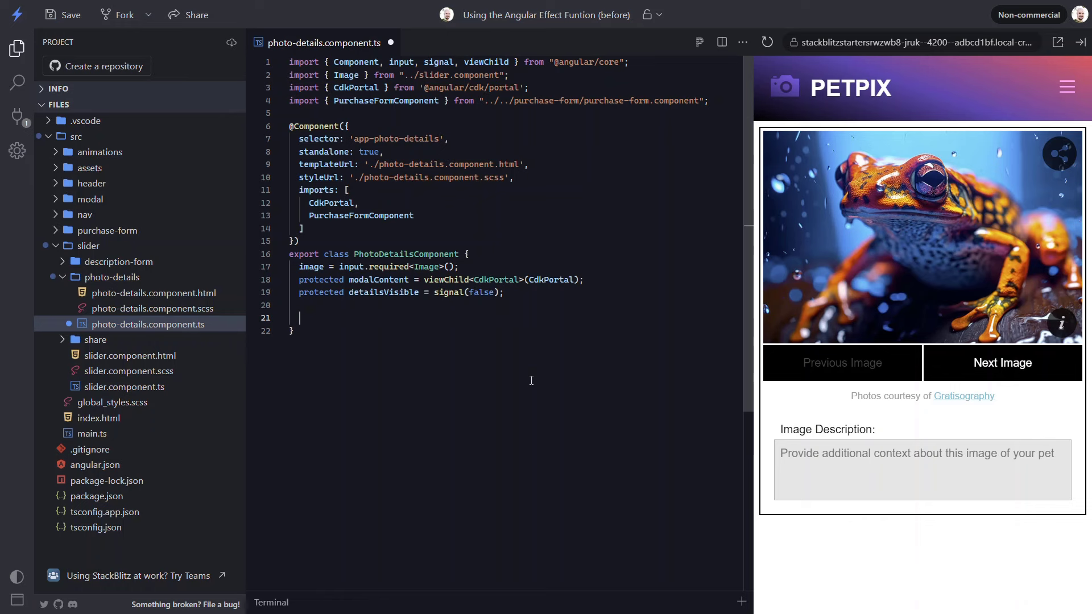
type("constructor() {")
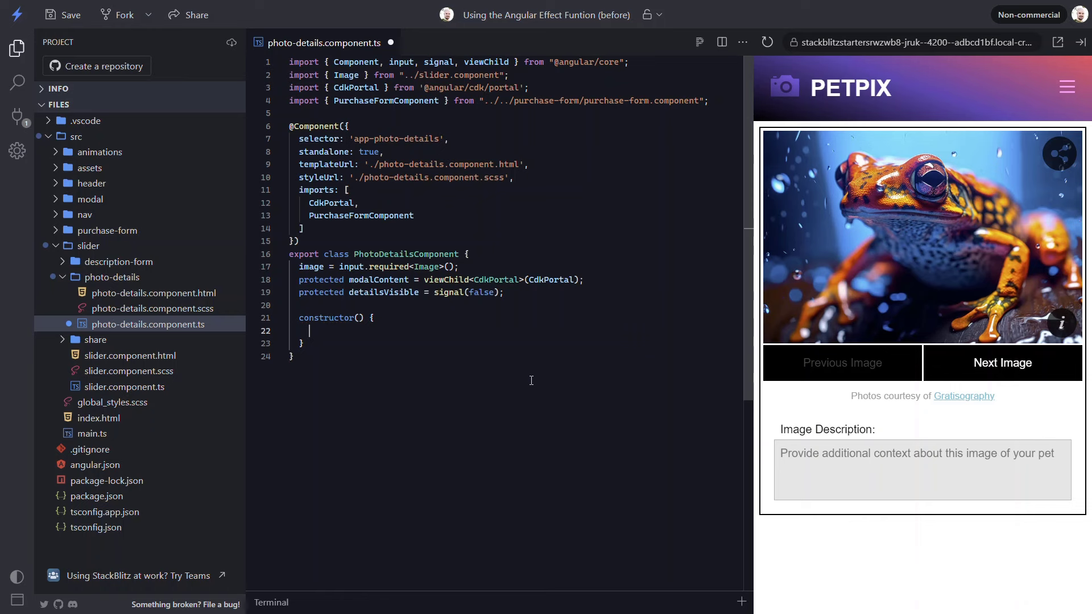
type("effect")
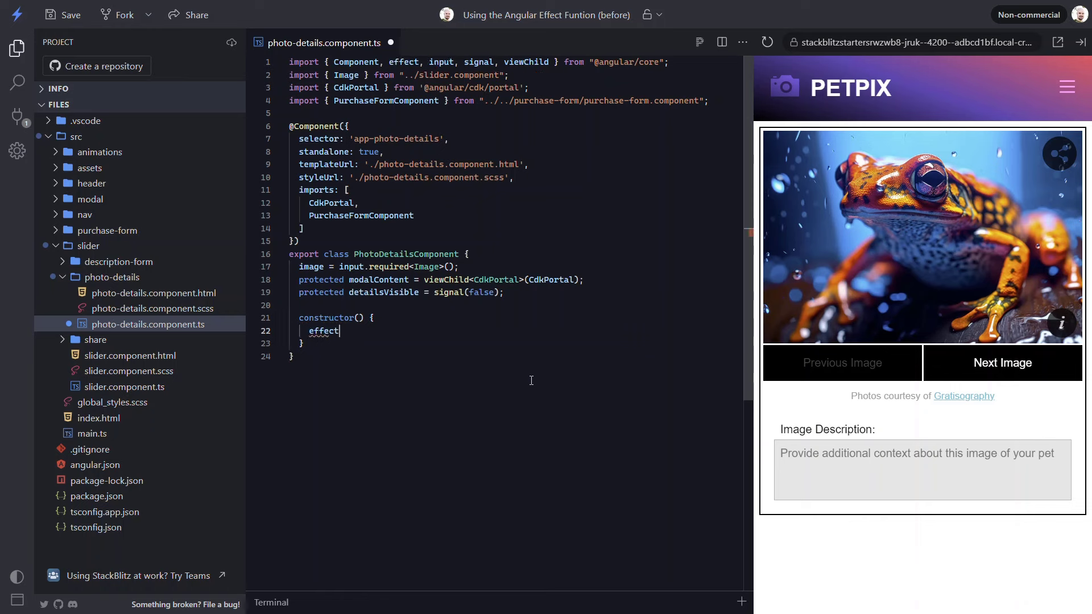
type("())")
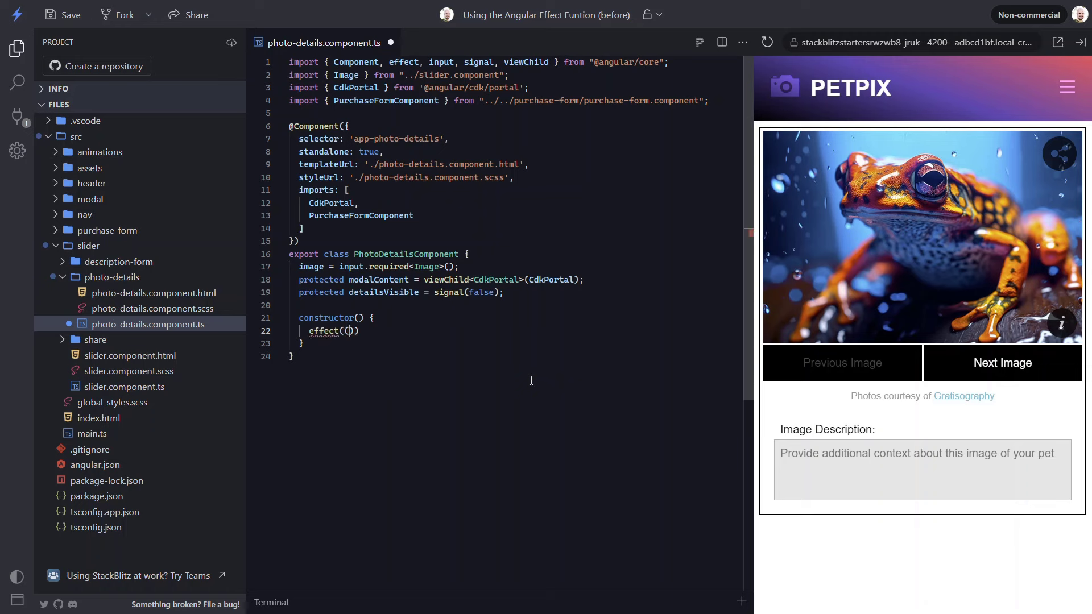
type("() => {")
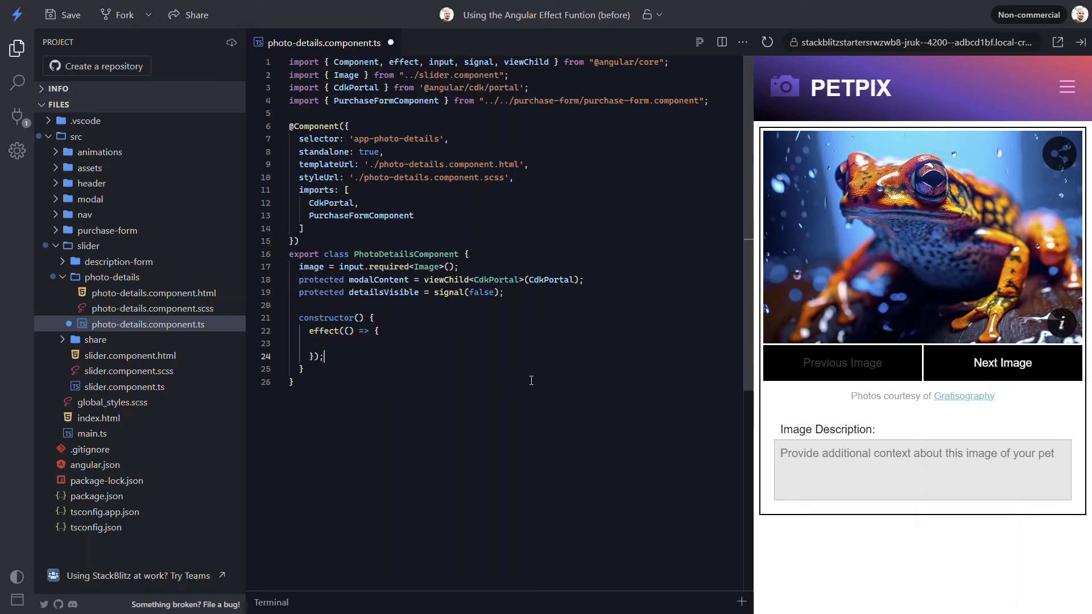
type("console.log")
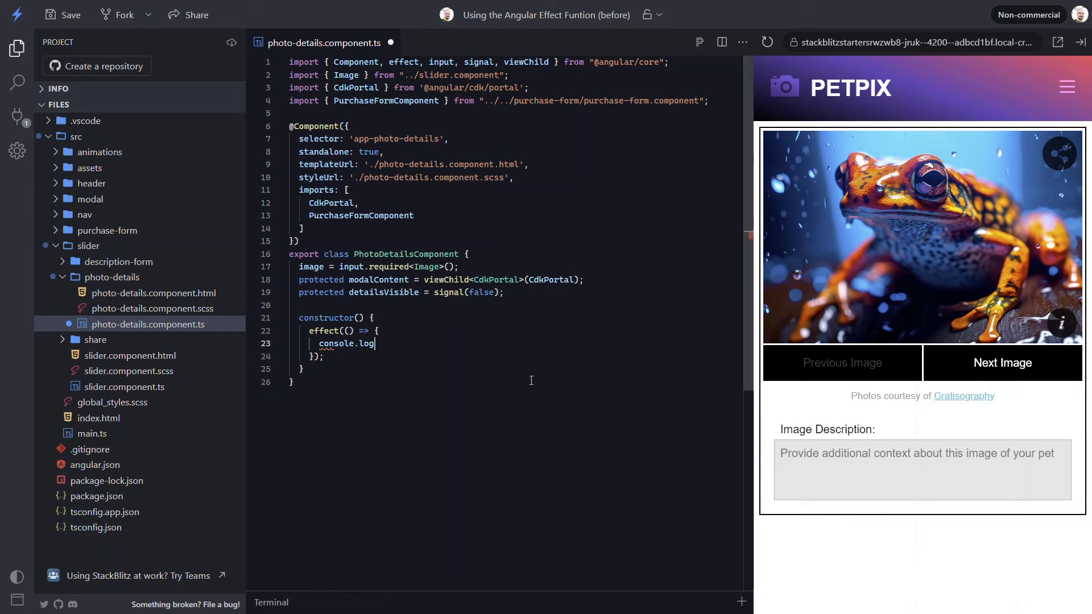
type("'Visible');")
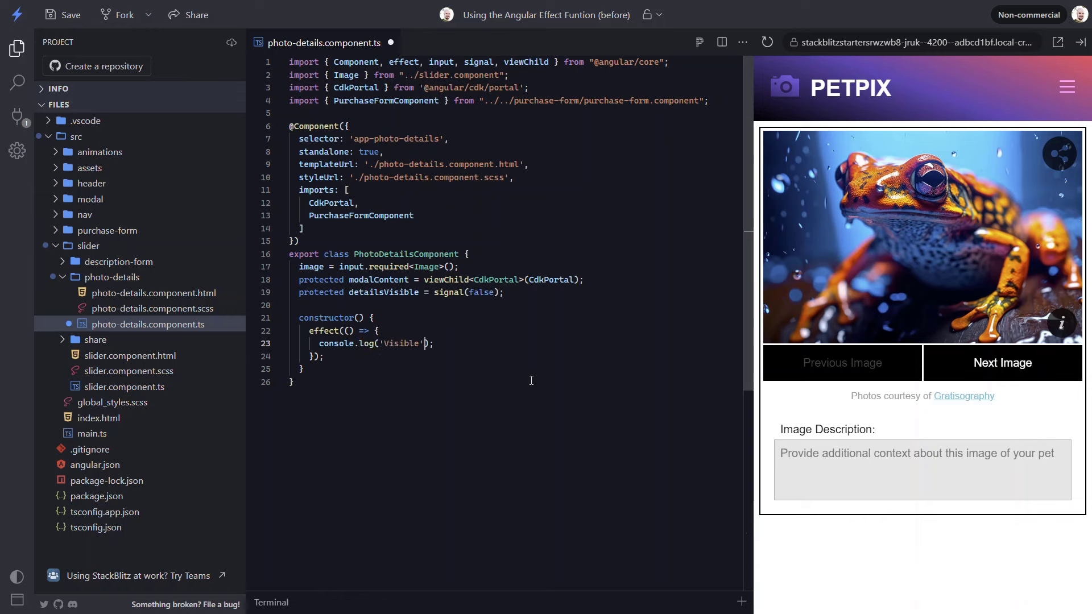
type(", this.detailsVisible()")
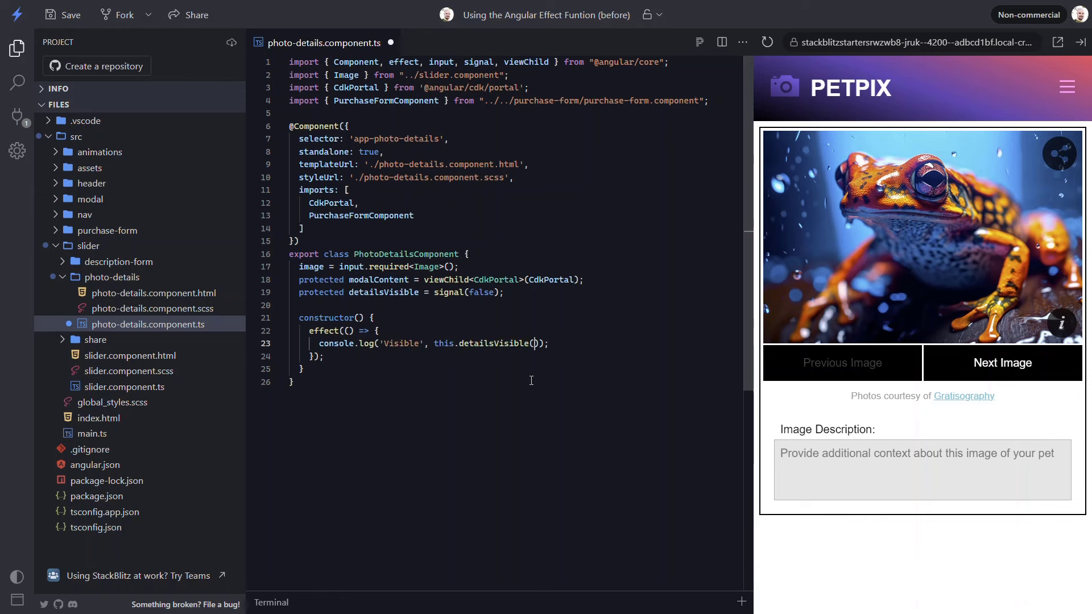
type(")")
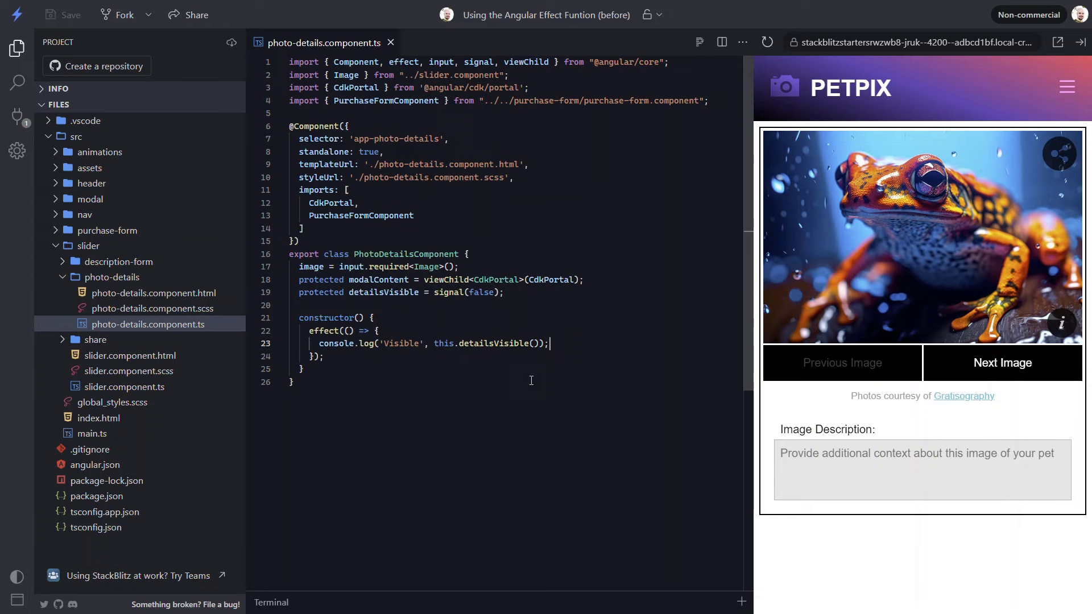
mouse_move(1057, 43)
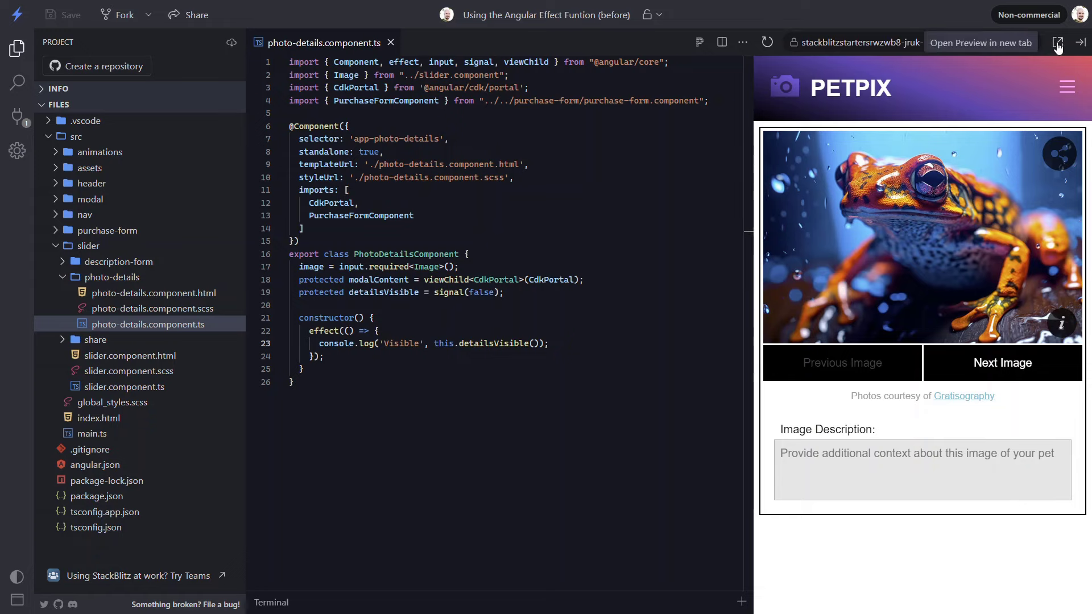
Open the preview in a new tab with DevTools and toggle the info button twice
left_click(1057, 43)
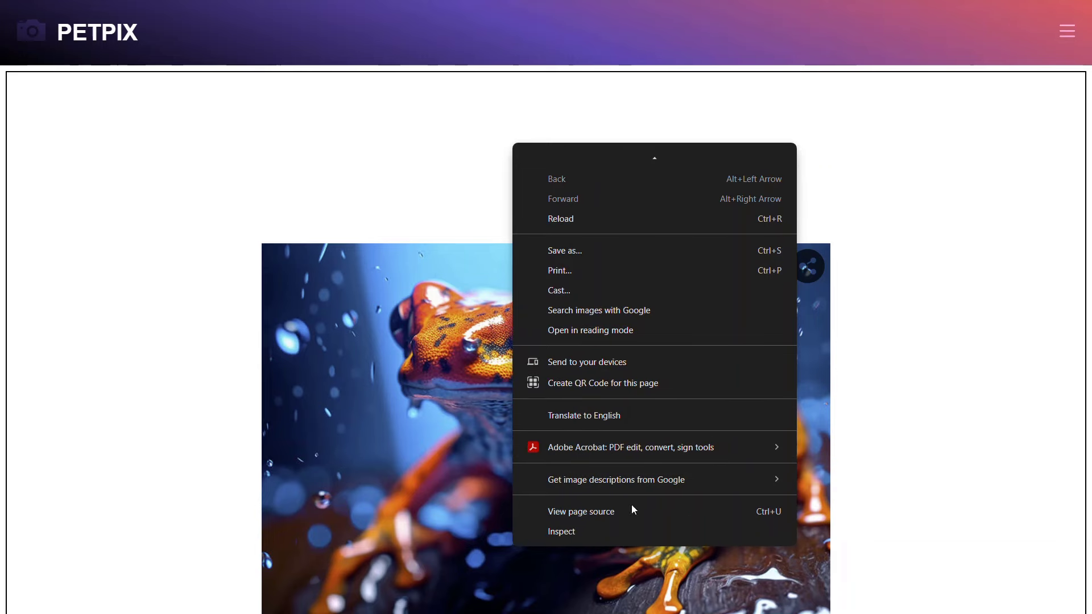
left_click(561, 531)
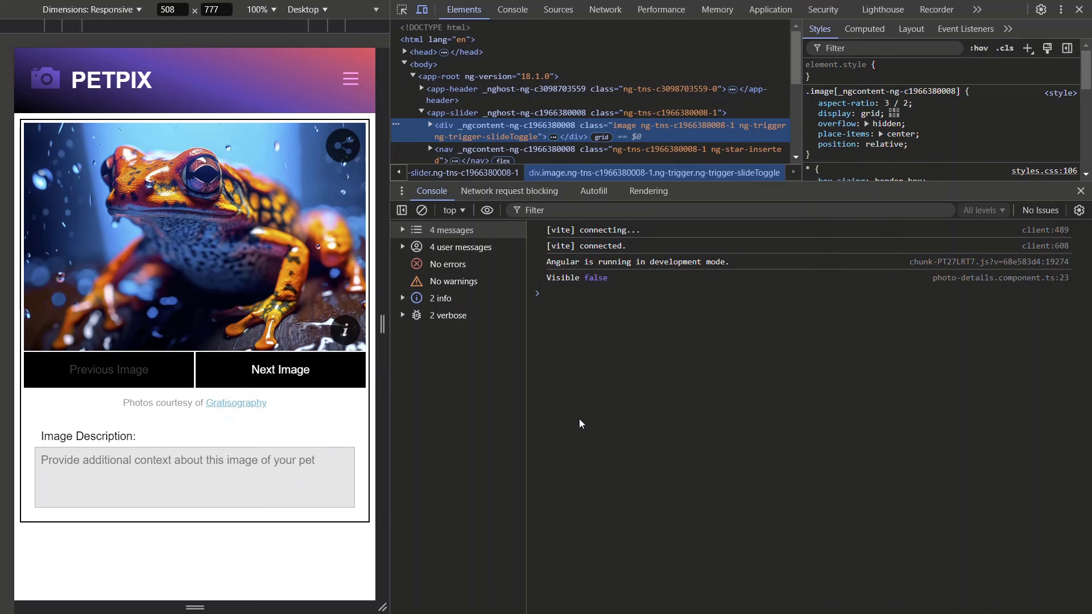
left_click(345, 331)
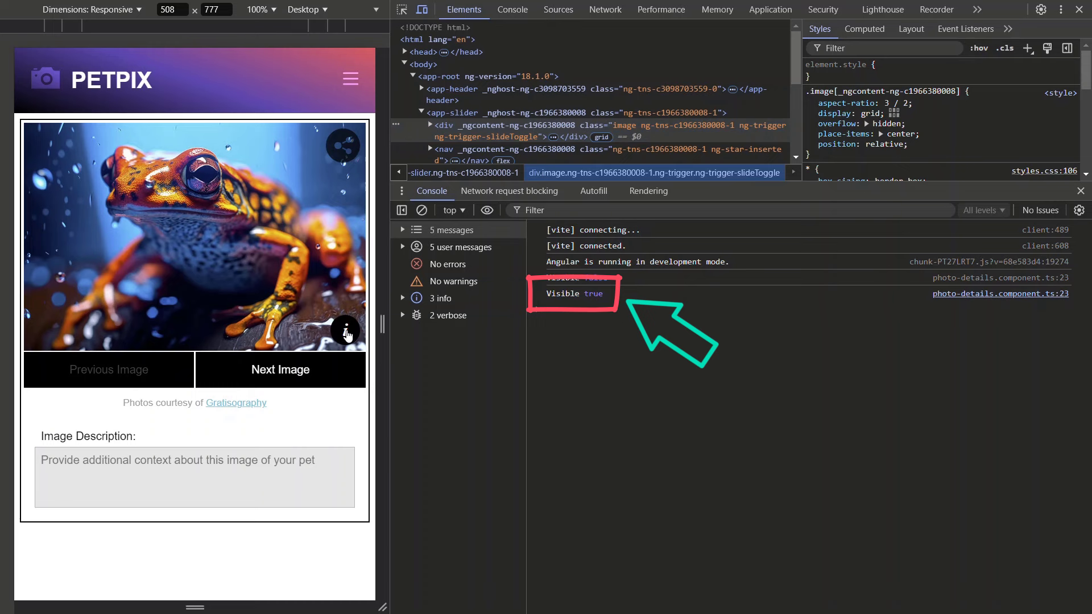
left_click(345, 330)
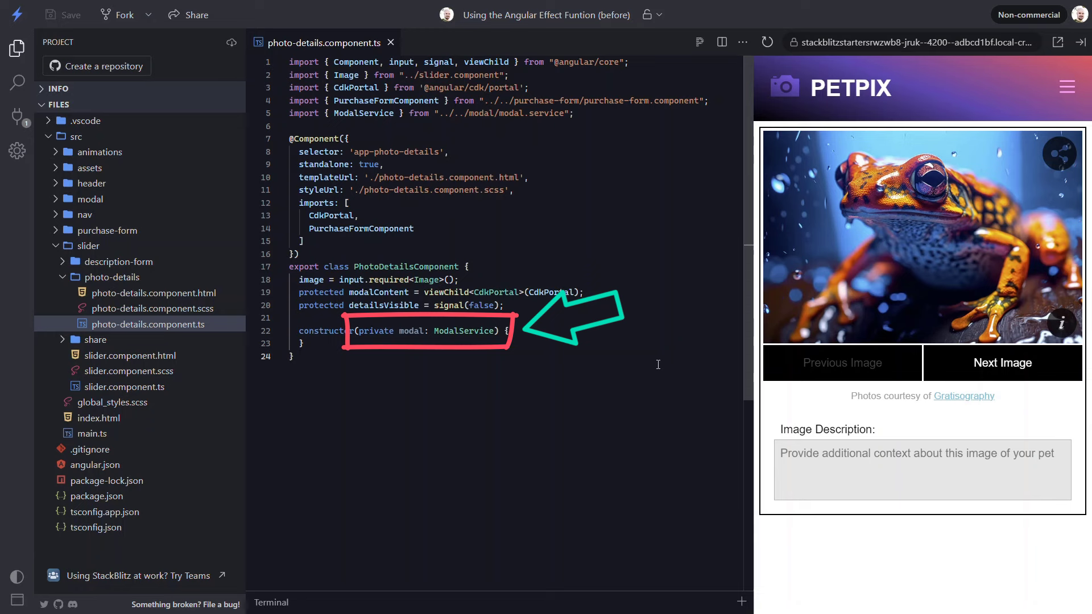
mouse_move(586, 444)
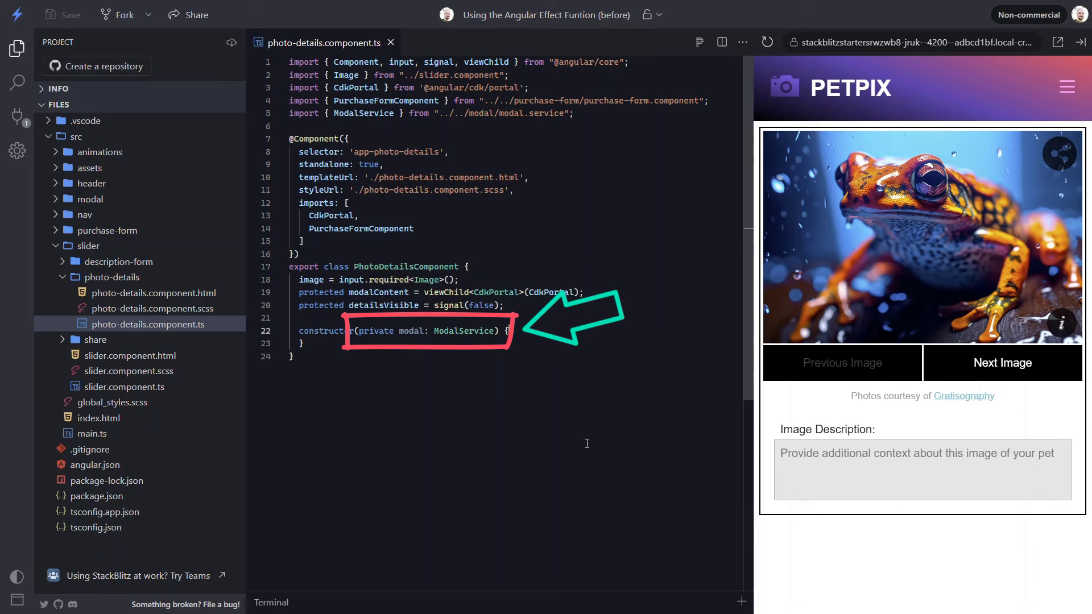
Write an effect opening this.modal with modalContent when detailsVisible() is true, and save
type("effect(() =")
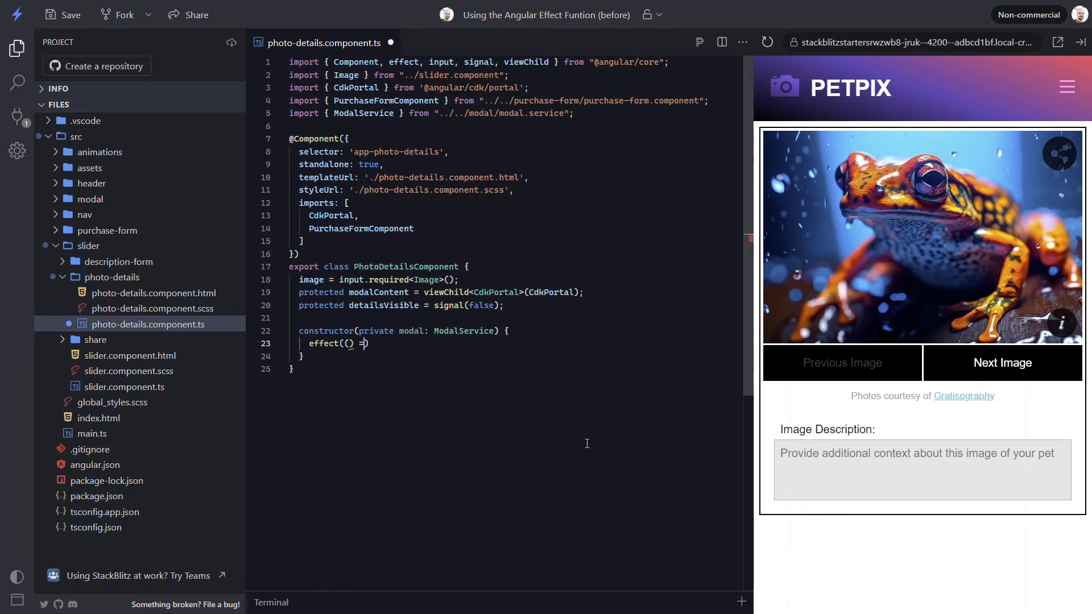
type("=> {")
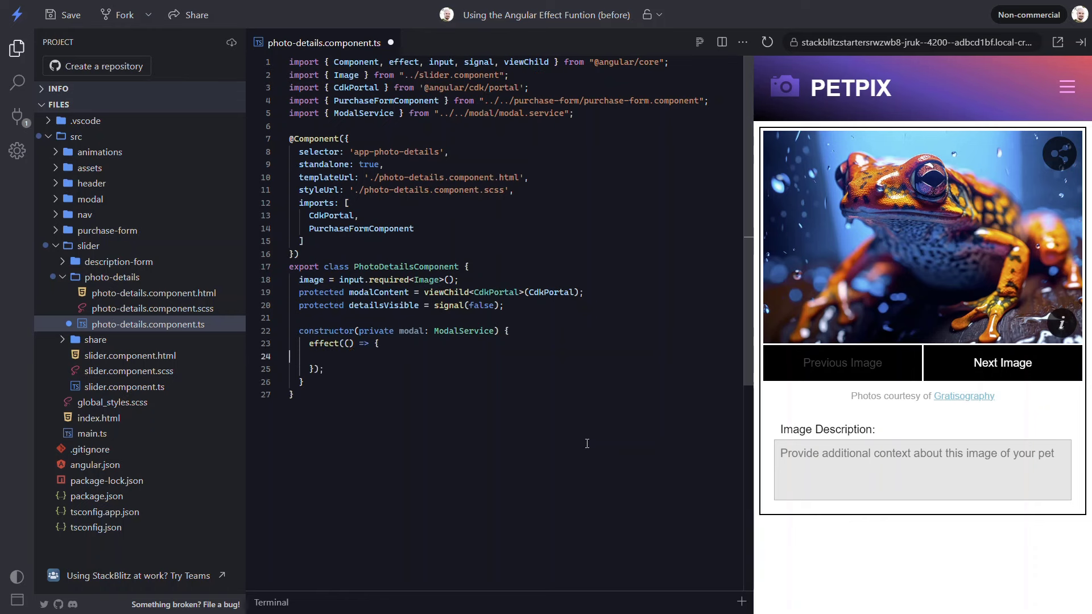
type("if ()")
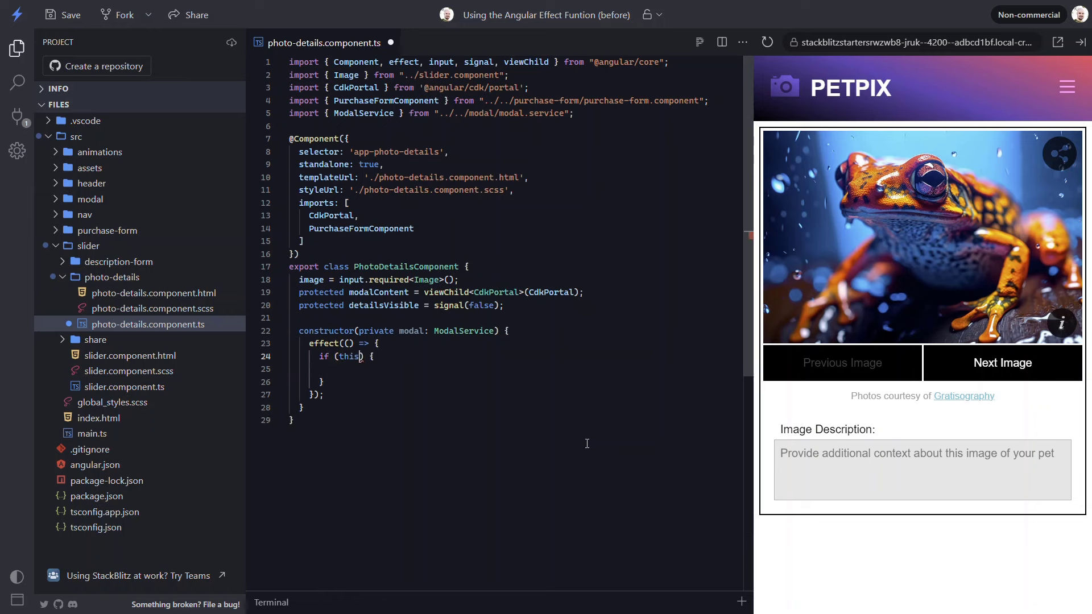
type(".detailsVisible()")
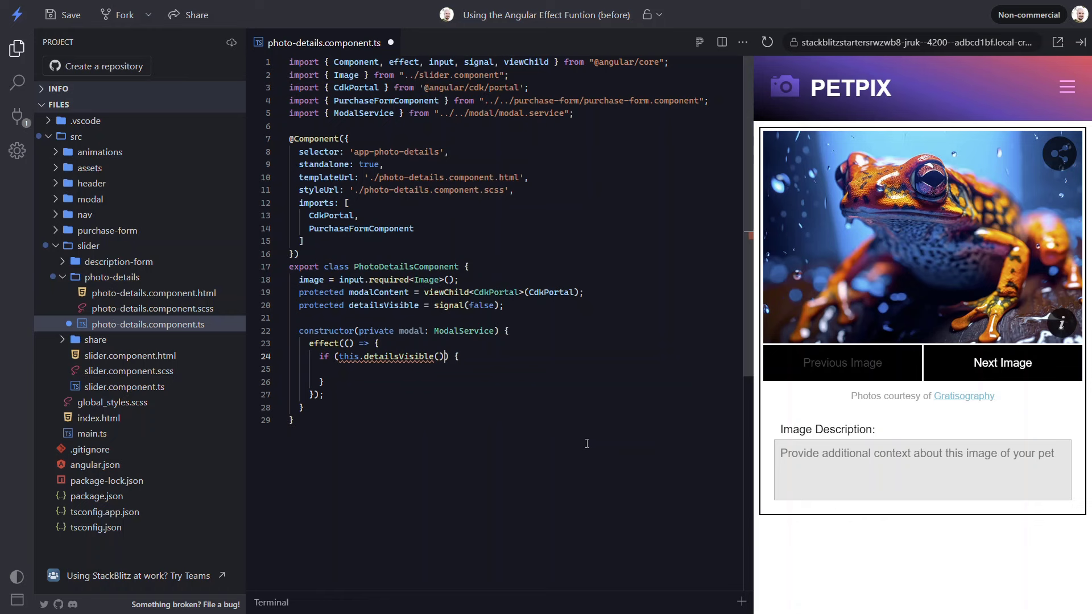
type("this.modal.open")
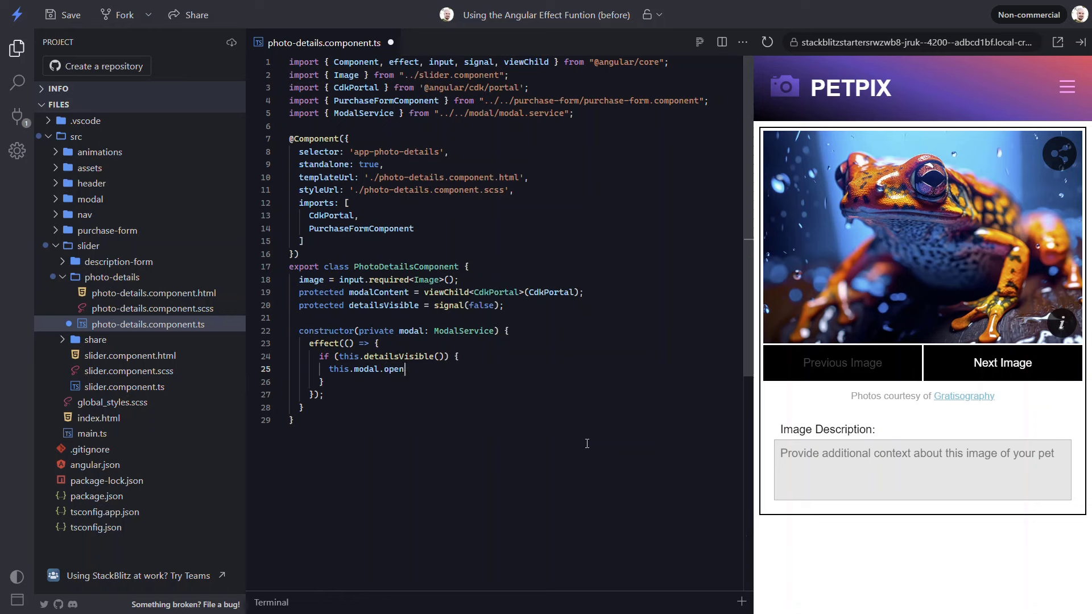
type("();")
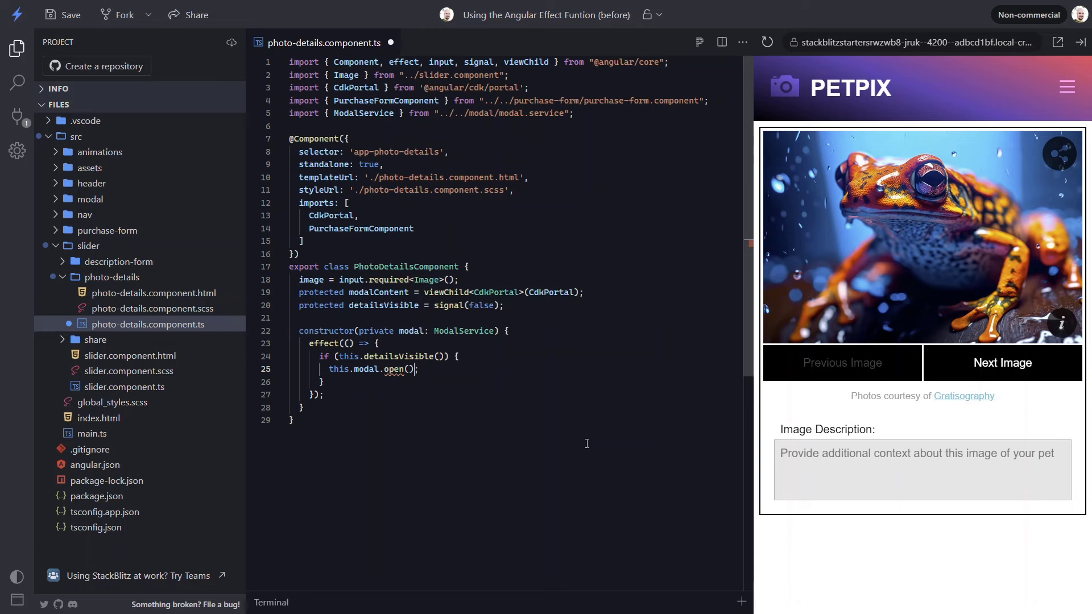
type("this.modalContent(")
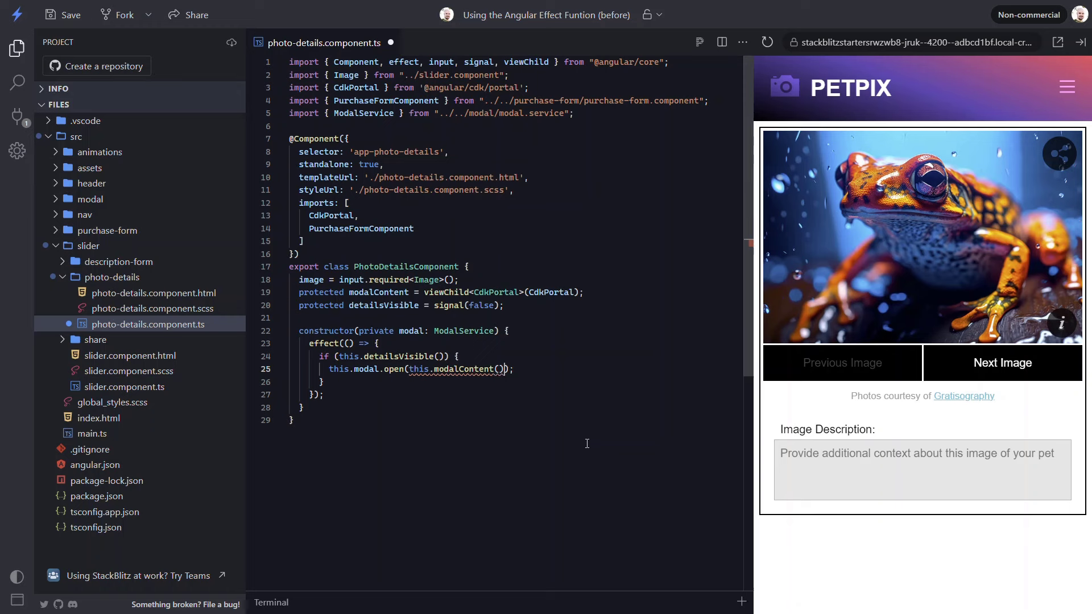
type("!;")
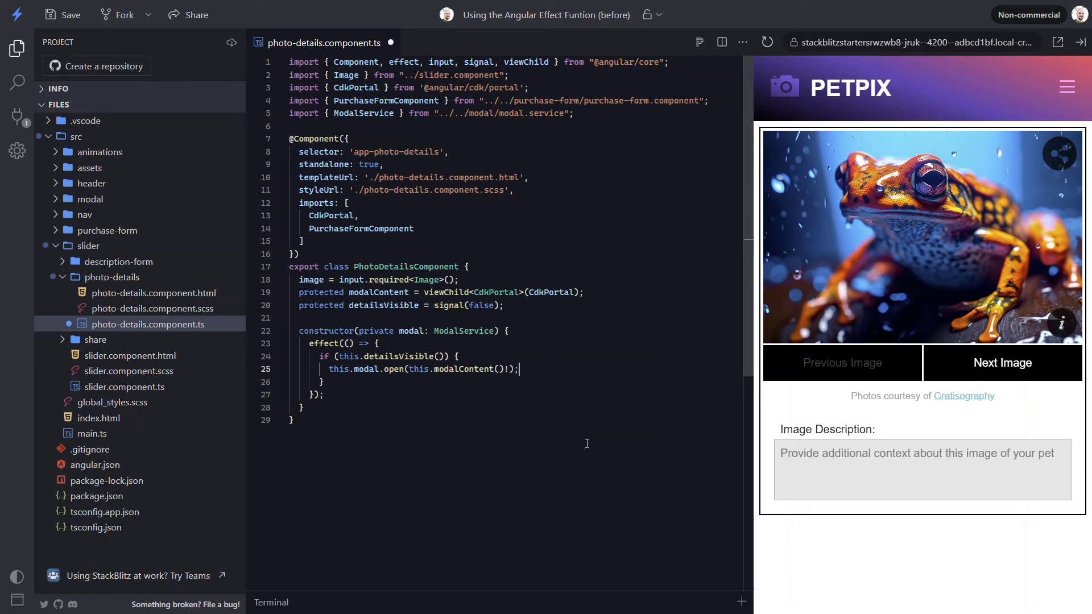
key("Ctrl+s")
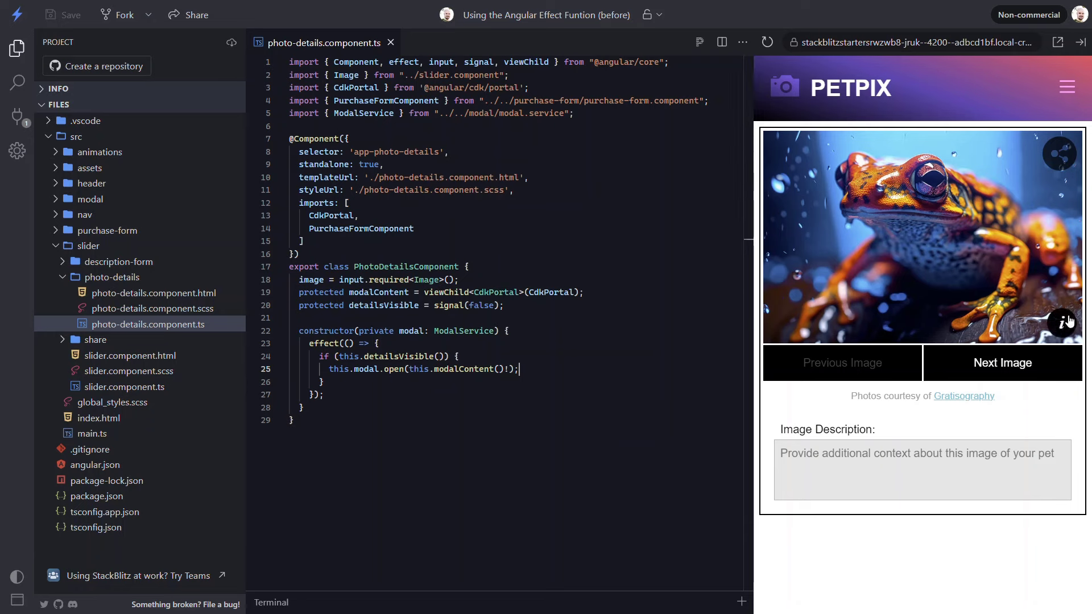
Test the modal via the preview's info button, then add a line below the constructor
left_click(1067, 322)
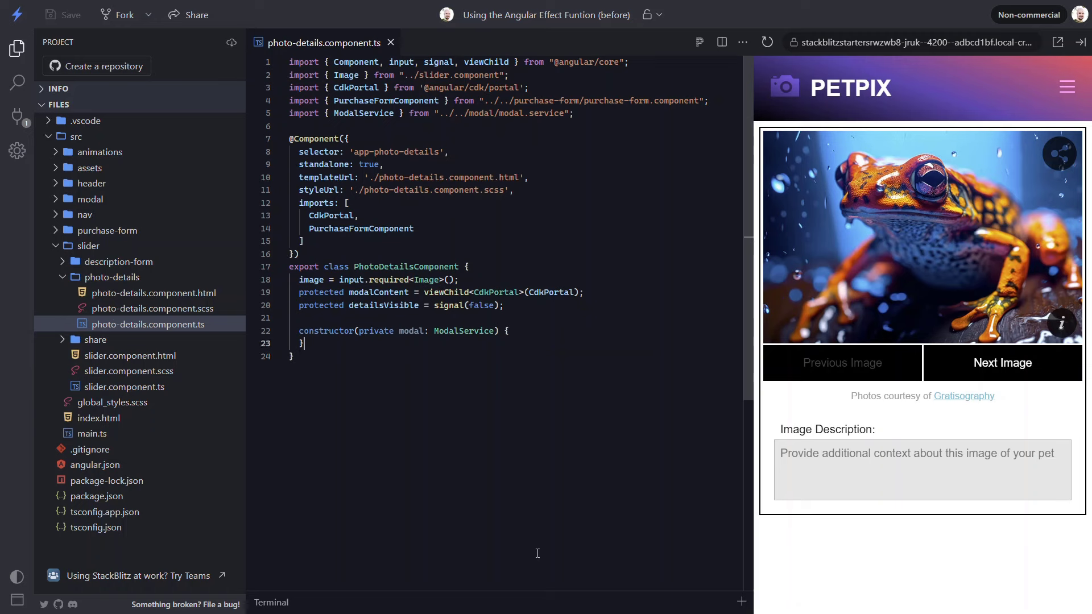
key("enter")
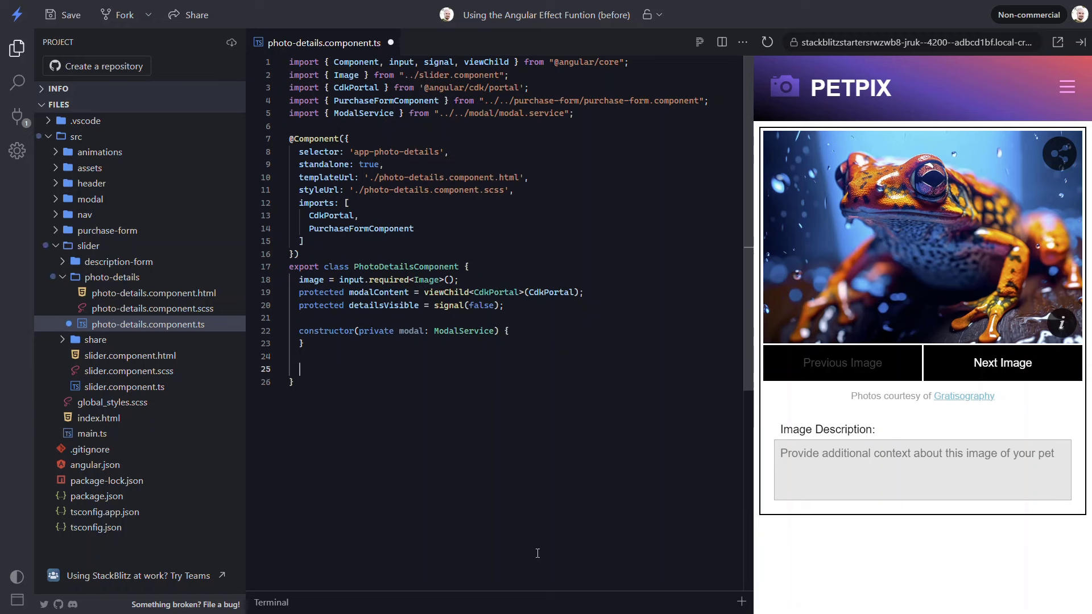
Add ngAfterViewInit calling this.modal.open(this.modalContent()!)
type("ngAfterViewInit() {")
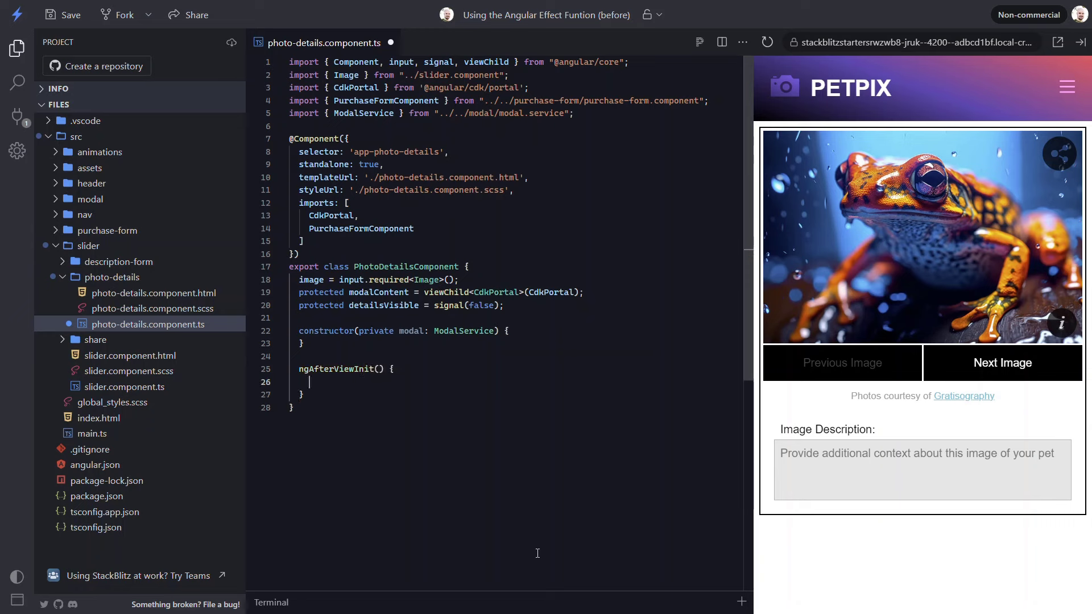
type("this.modal")
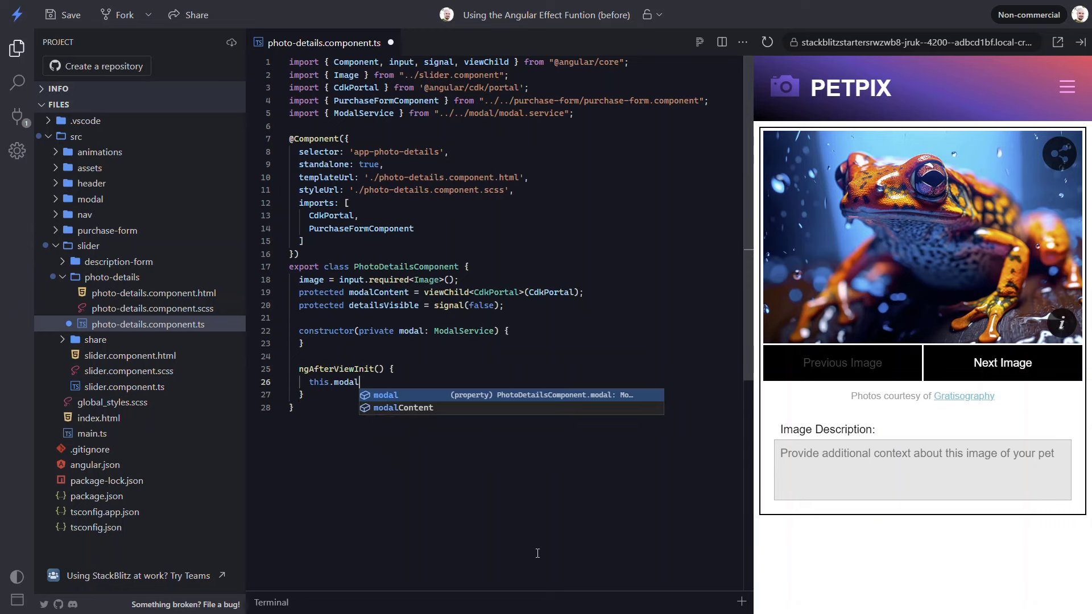
type(".open()")
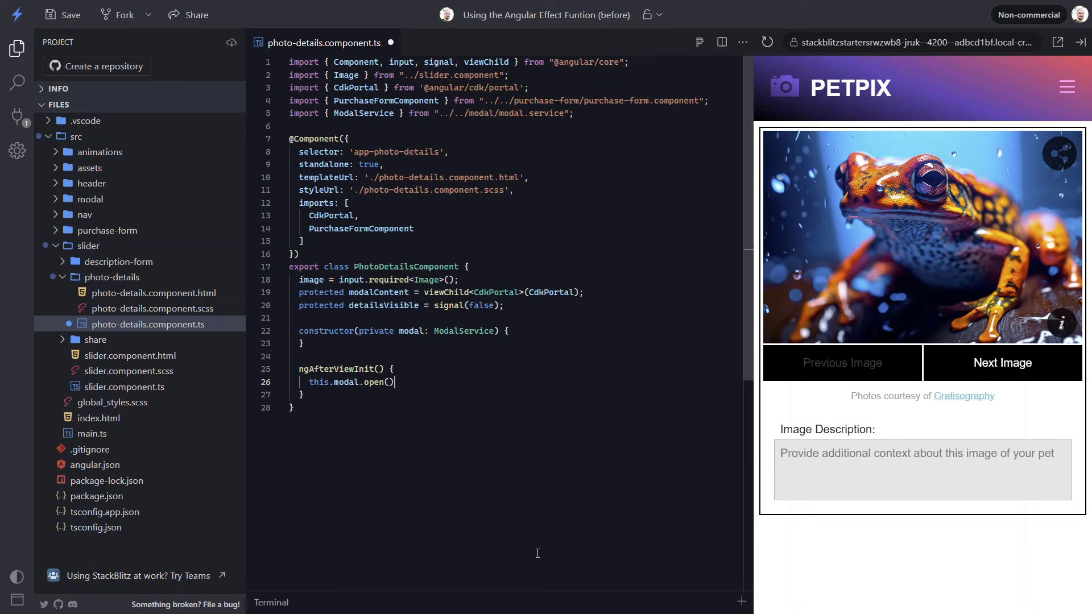
type("this.modalContent(")
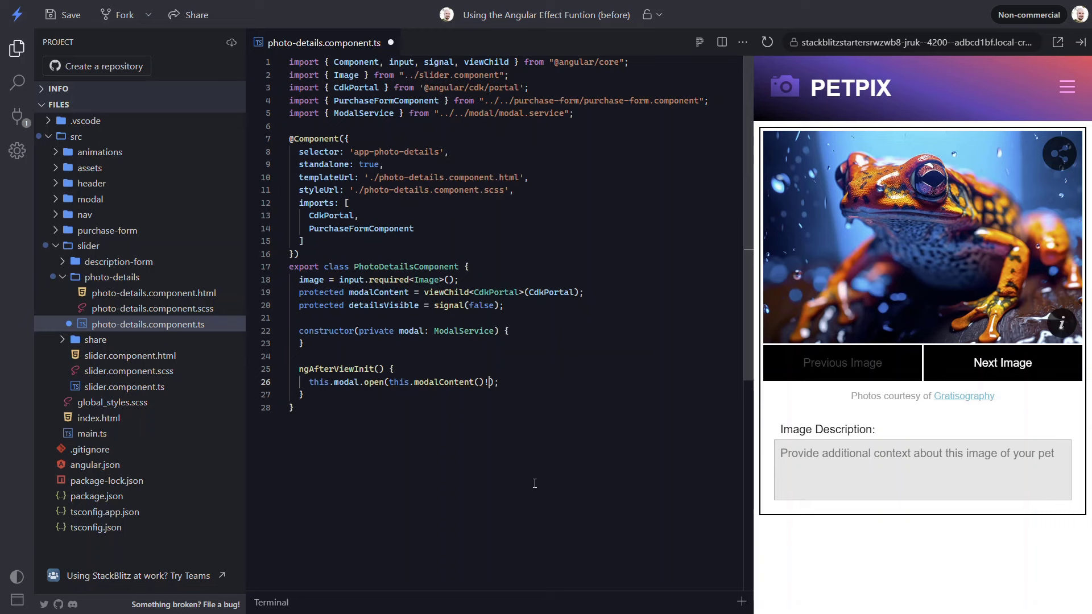
Add a constructor effect that closes the modal after 5000 ms when image() exists
key("Enter")
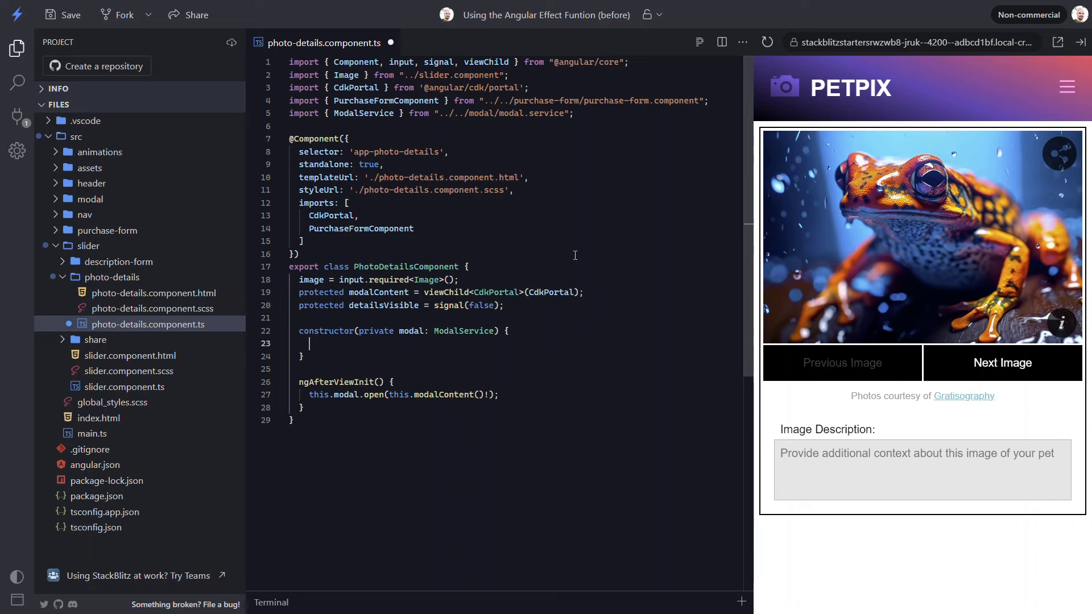
type("effect(()")
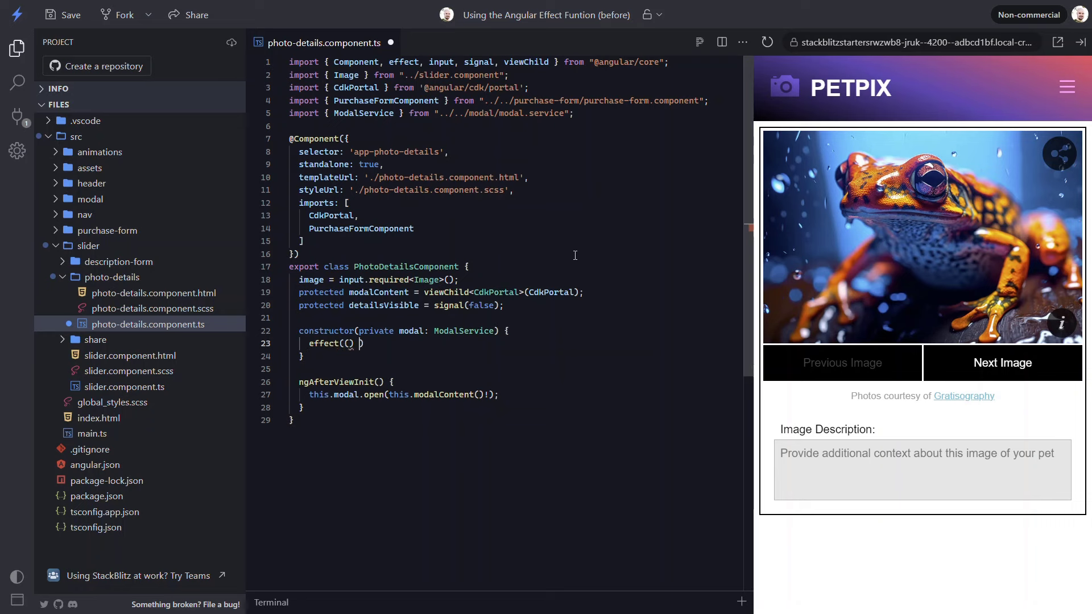
type("=> {")
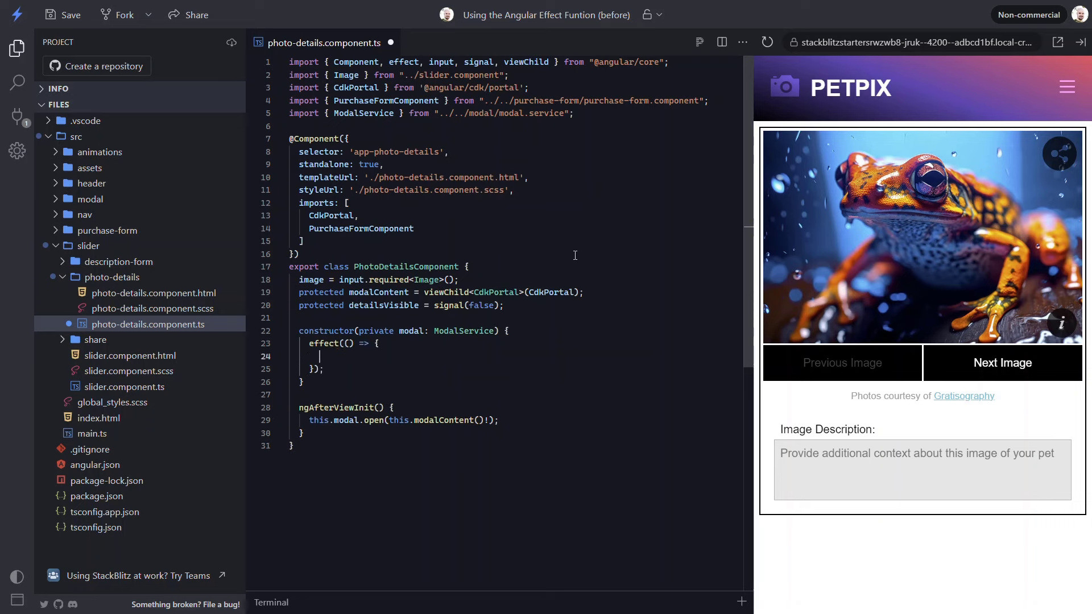
type("if () {")
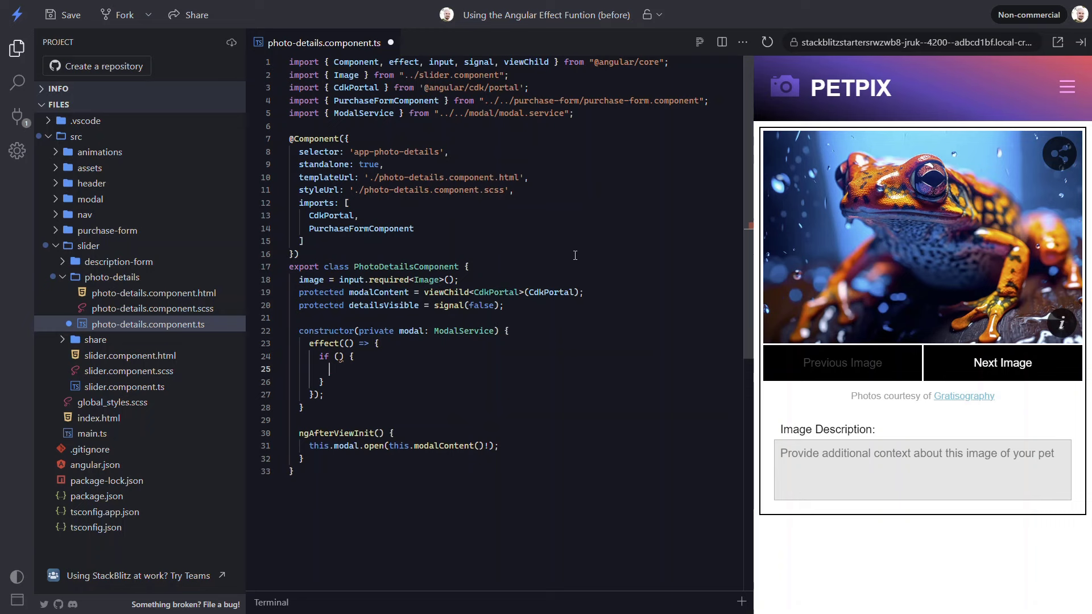
type("this.image(")
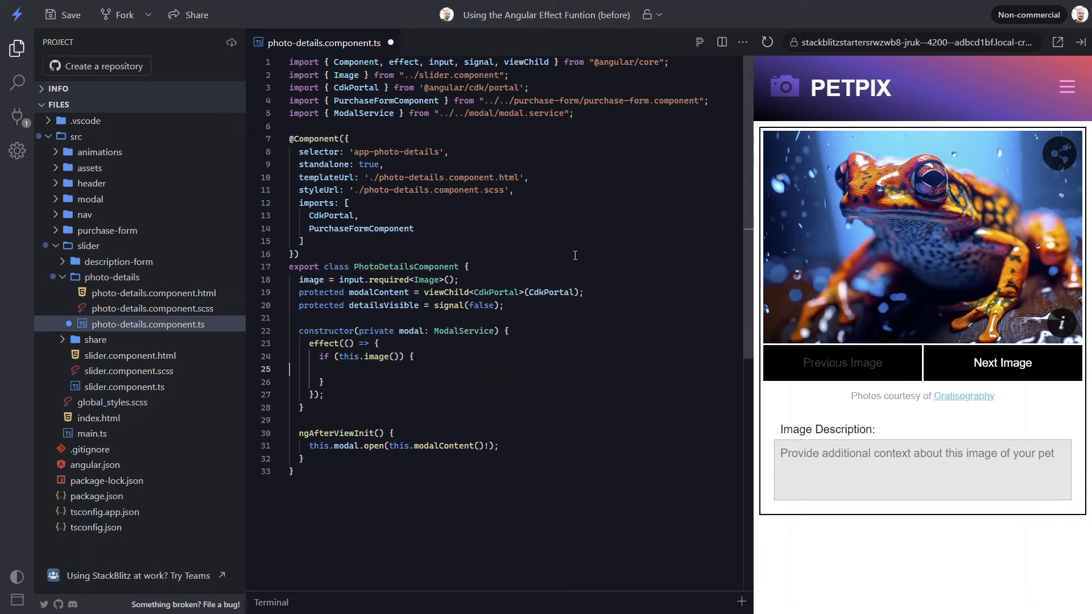
type("setTimeout(() => );")
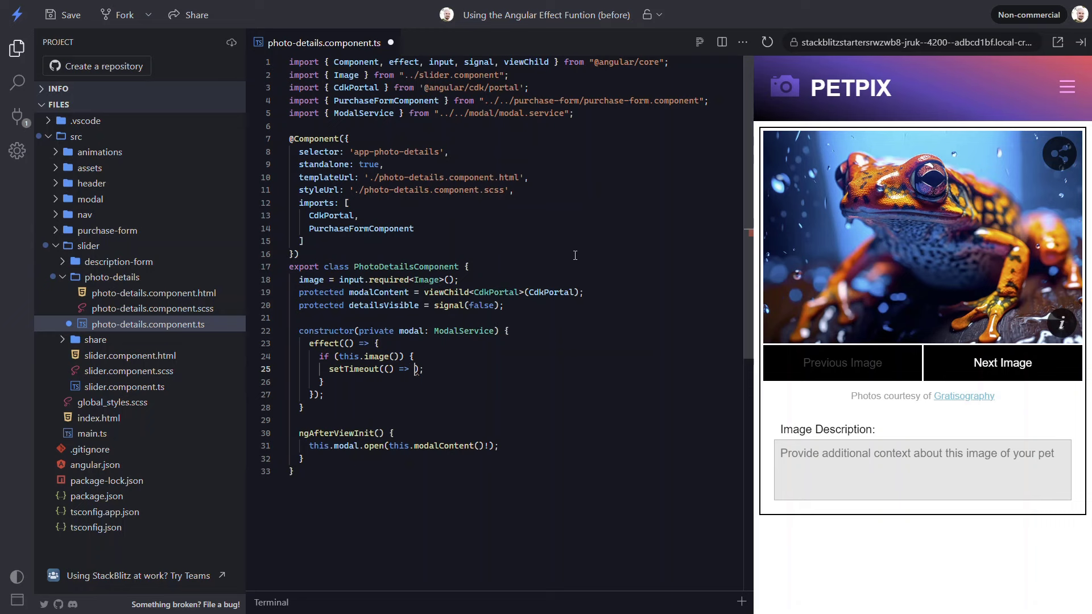
type("this.modal")
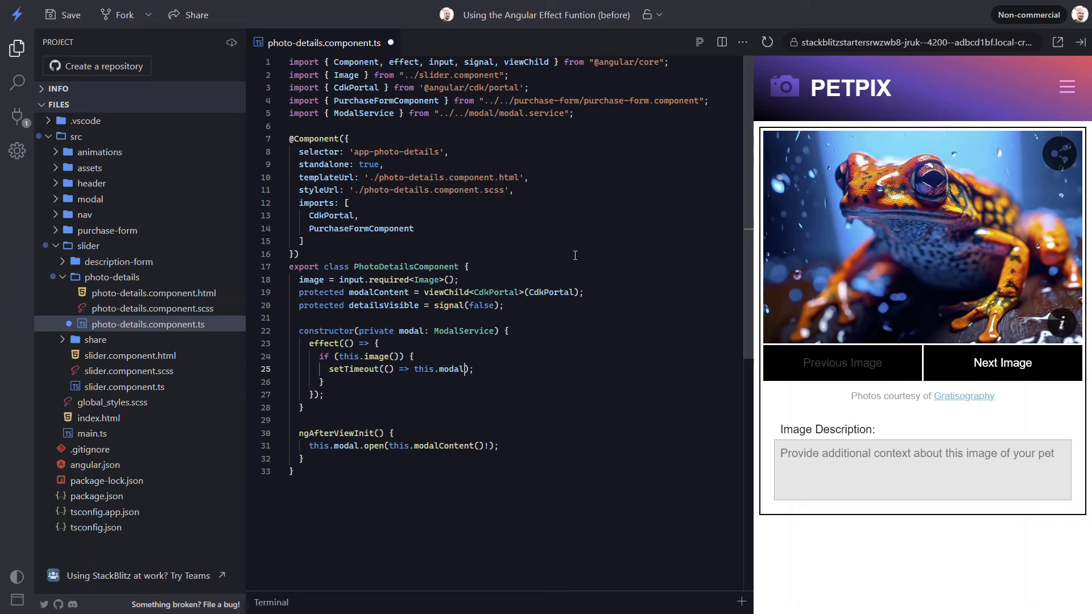
type(".close()")
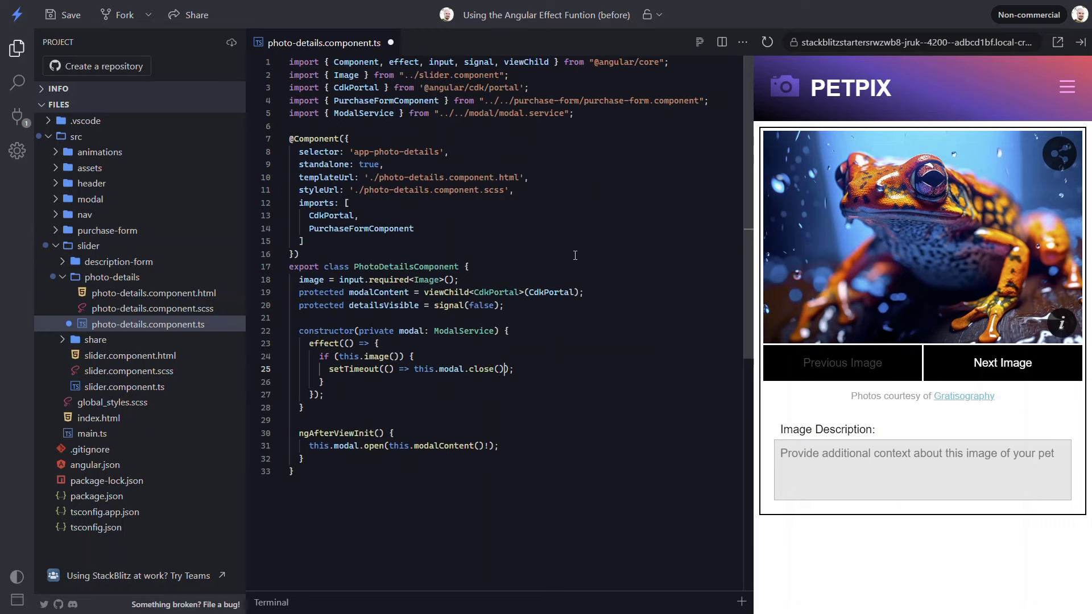
type(", 5000")
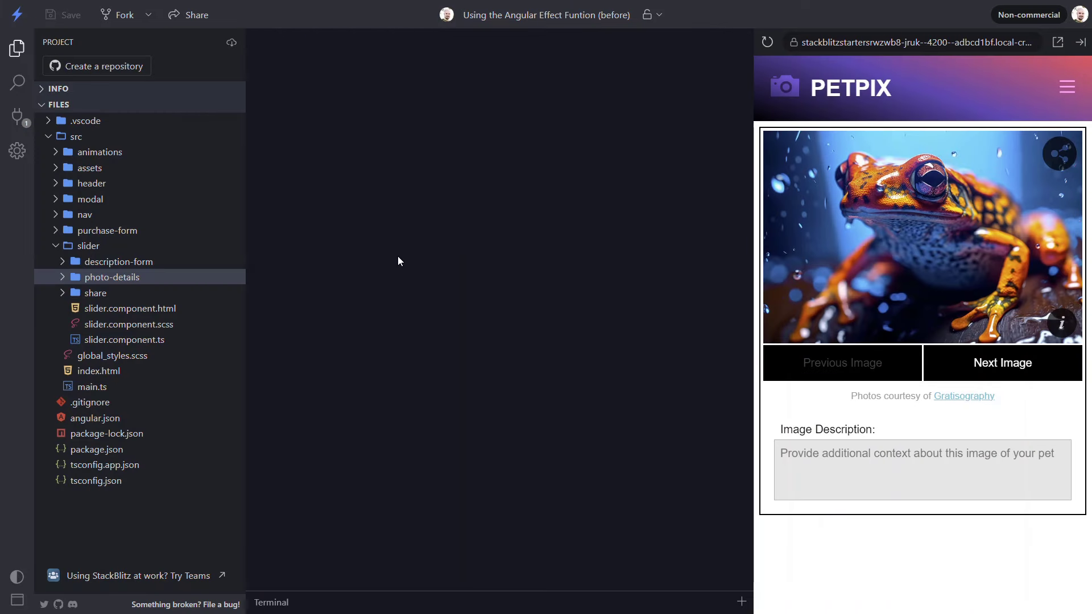
mouse_move(328, 261)
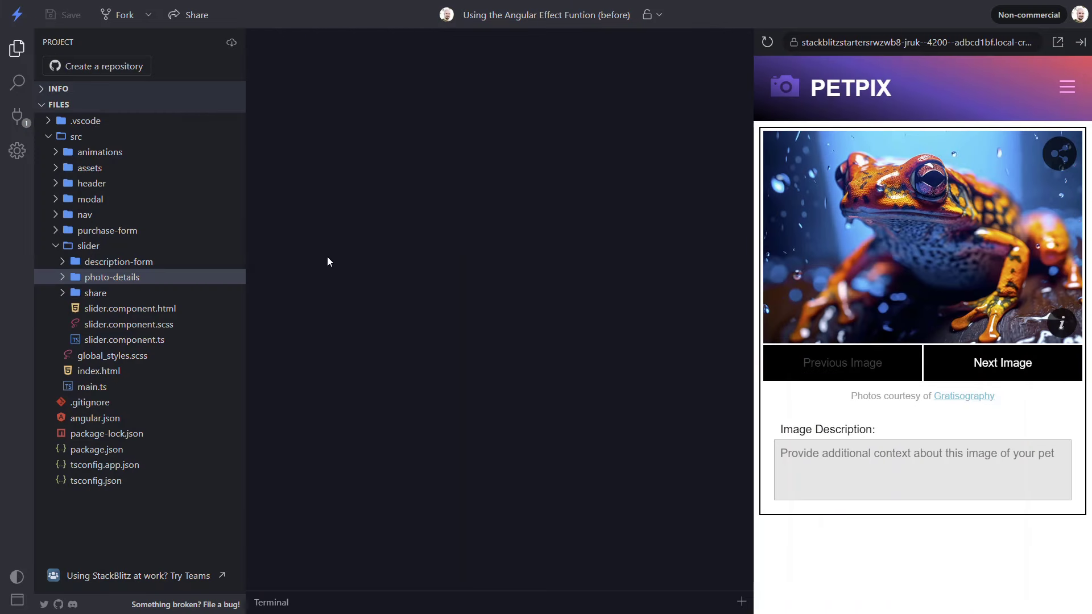
Expand the description-form folder and open description-form.component.ts
left_click(120, 261)
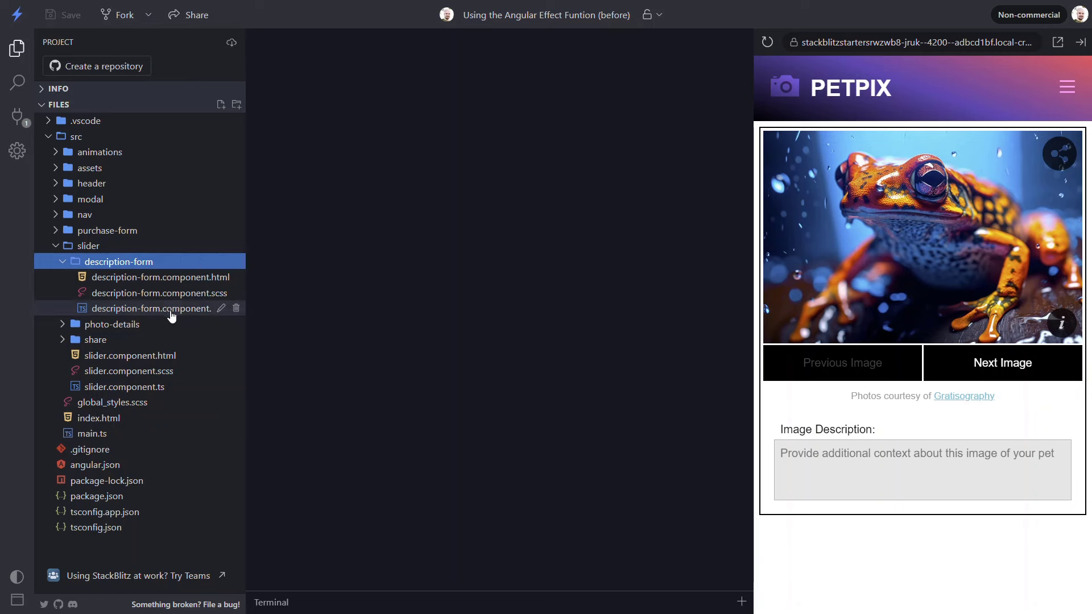
left_click(150, 309)
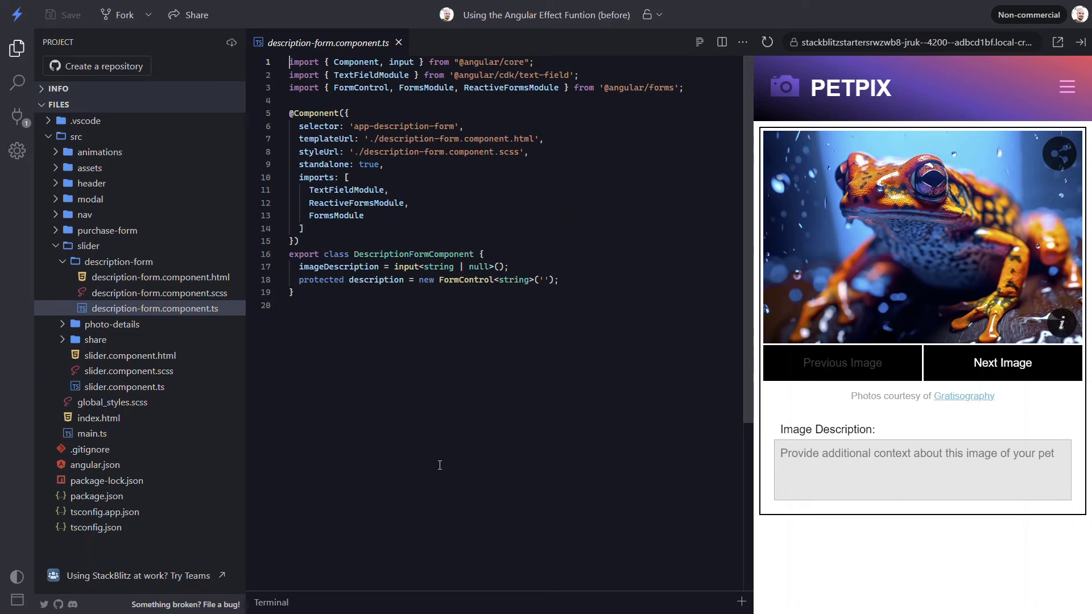
Add a constructor effect calling this.description.setValue(this.imageDescription()!)
key("Enter")
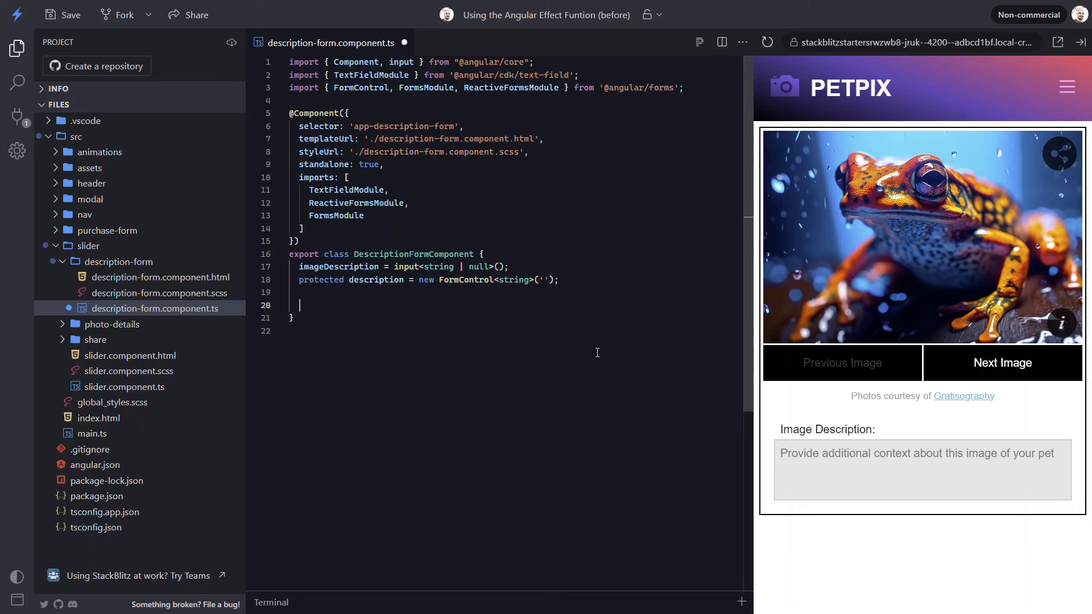
type("constructor")
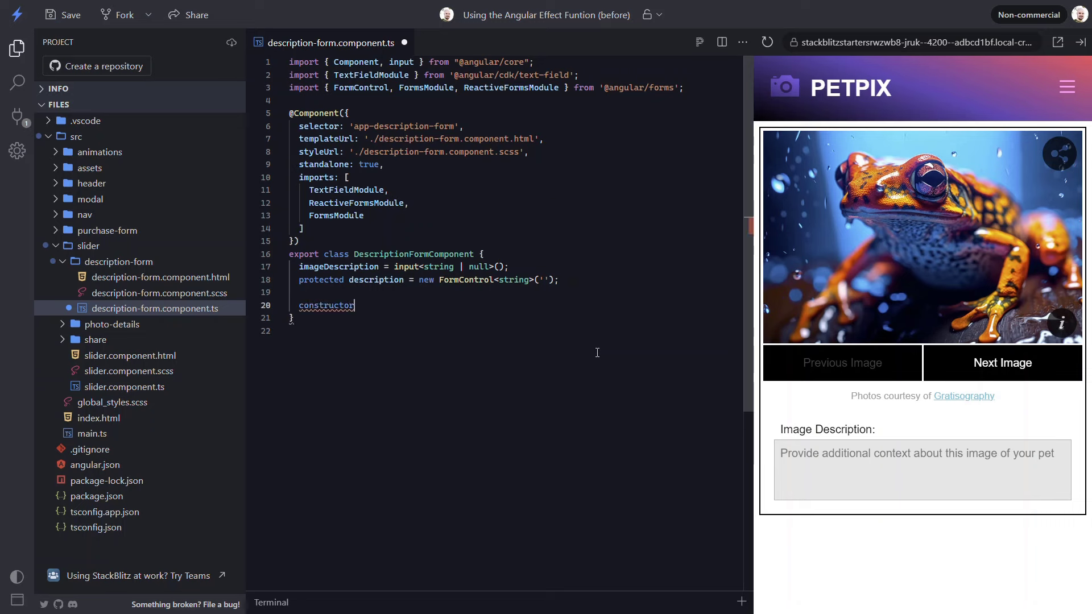
type("() {")
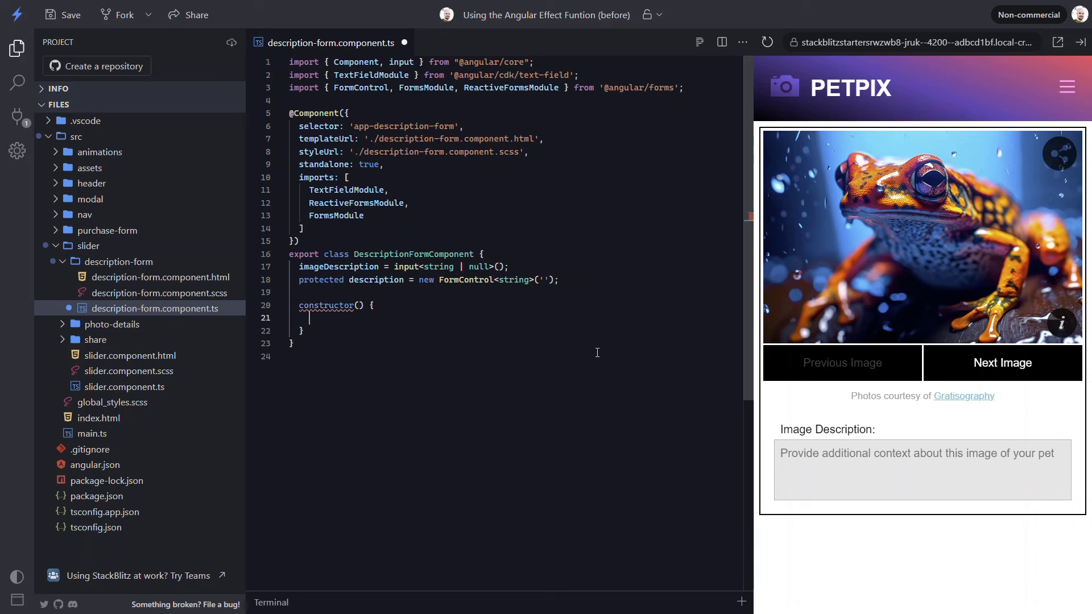
type("effect")
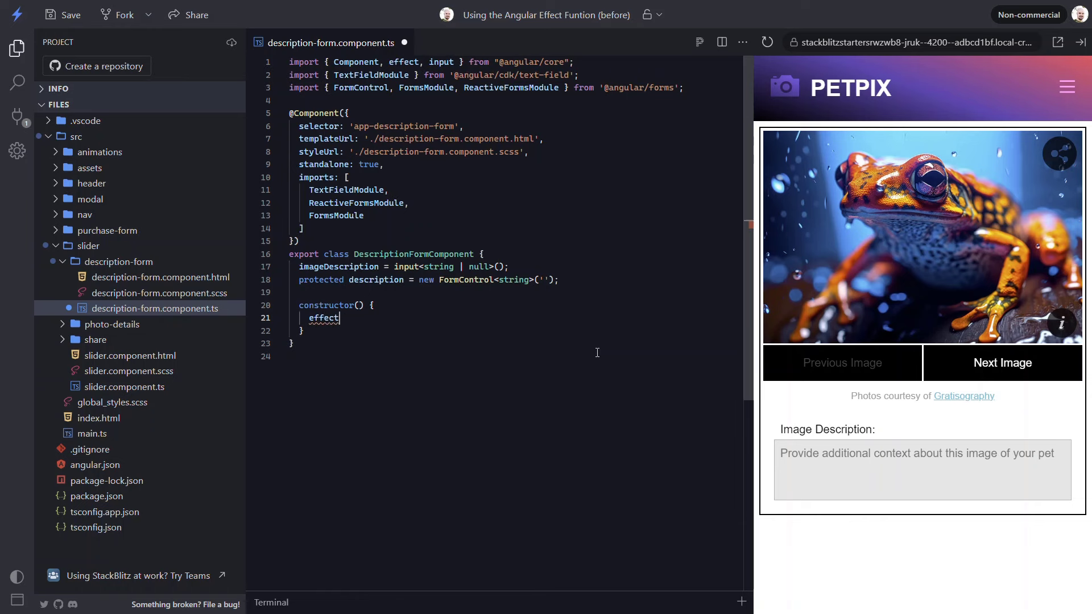
type("(() => {")
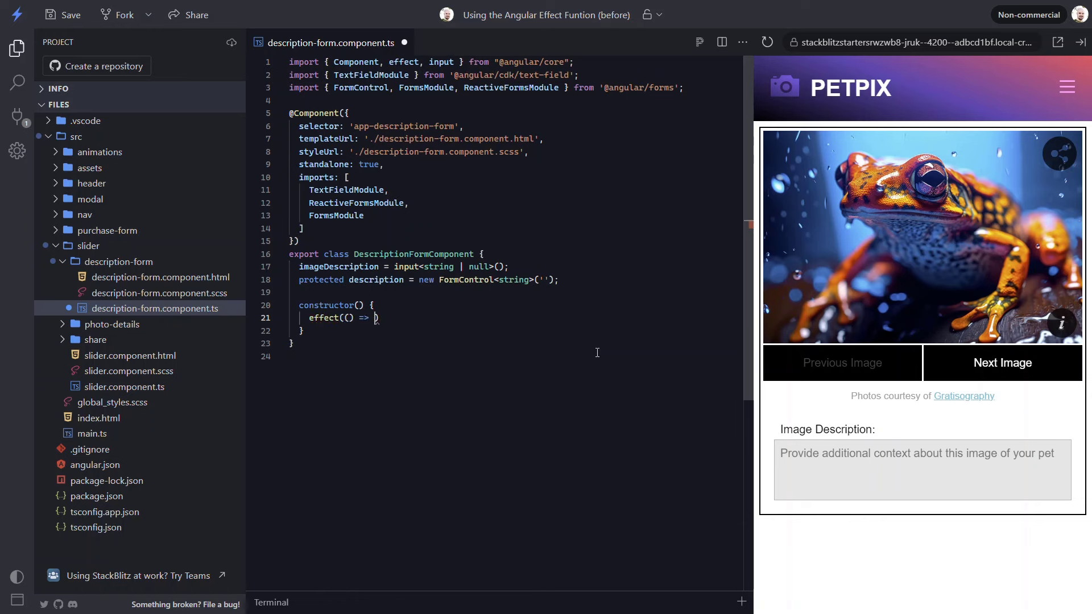
type("{")
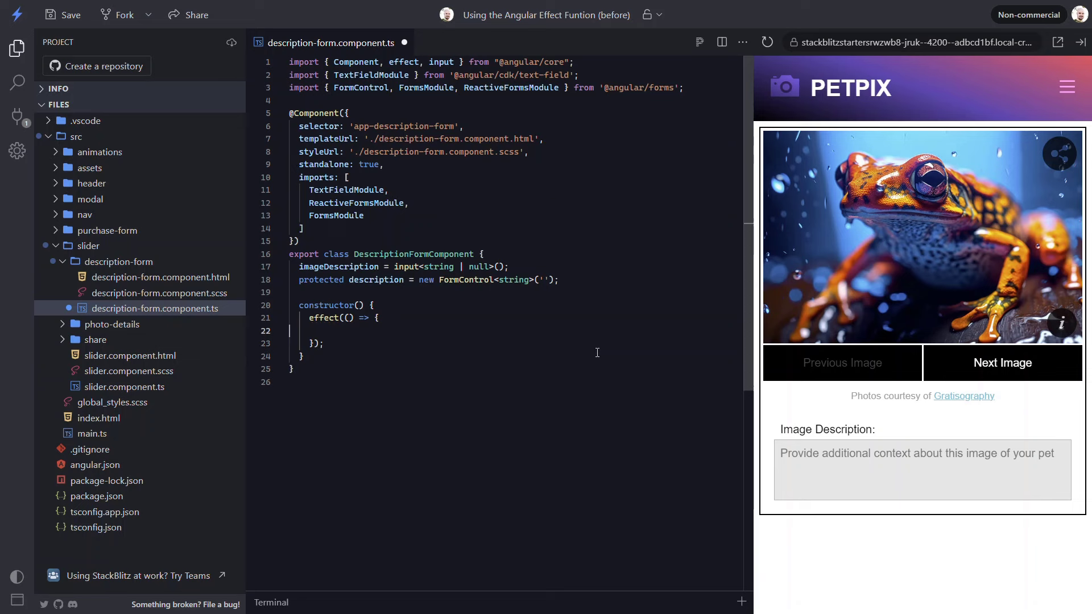
type("this.description.setValue")
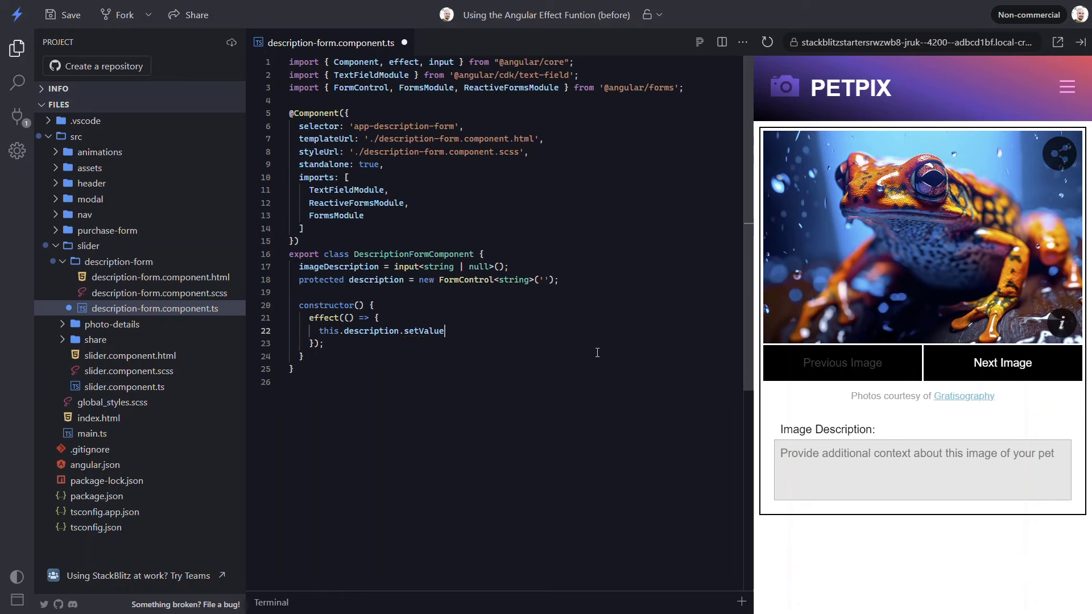
type("(this);")
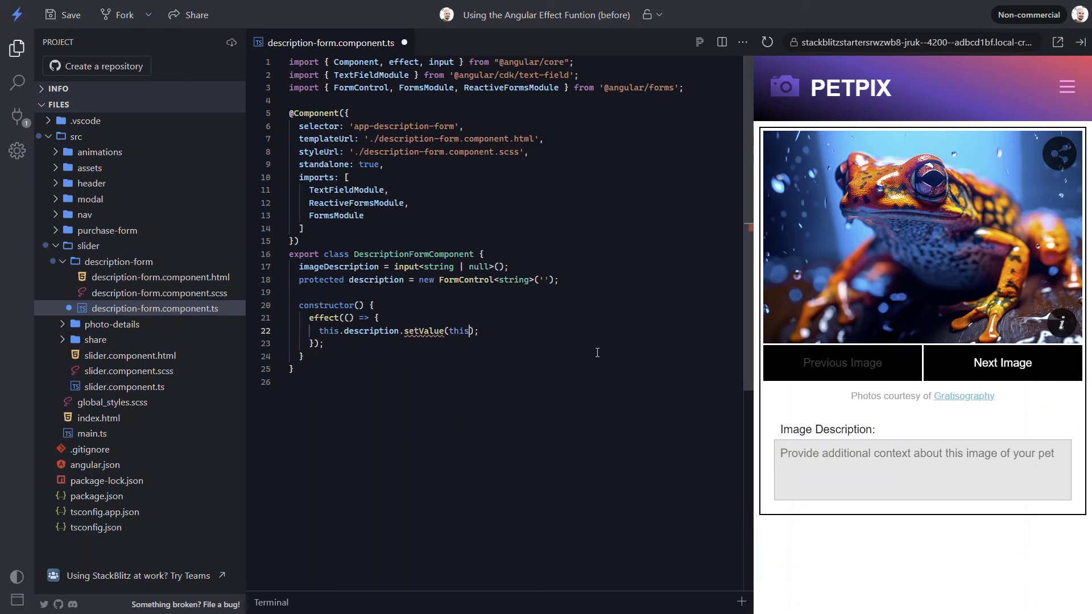
type("imageDescription()!")
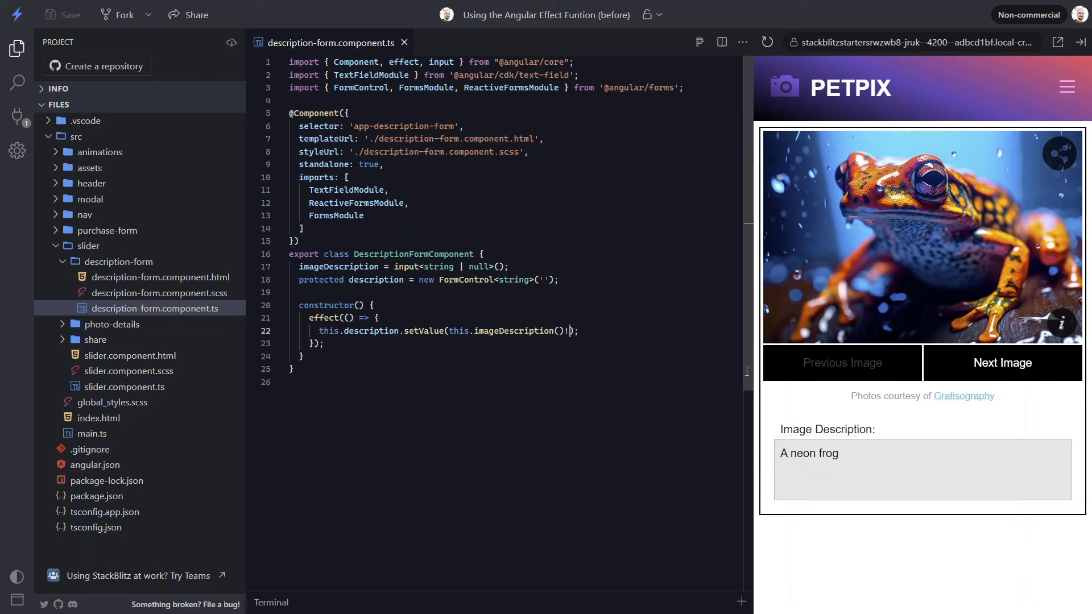
Page through four images to 'A cool cat wearing a jacket', checking descriptions
left_click(1002, 362)
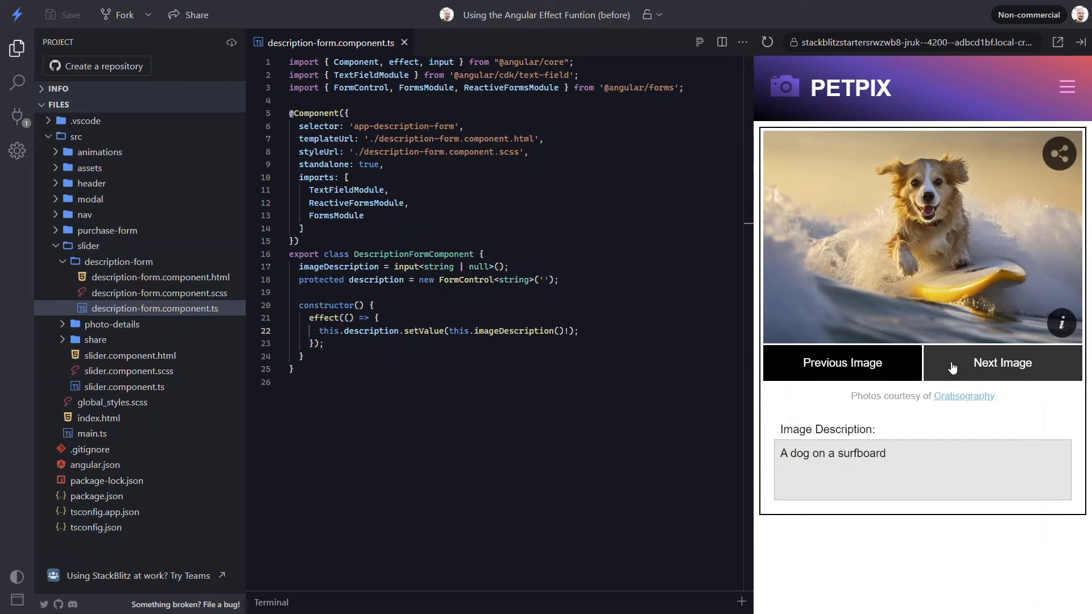
left_click(1002, 362)
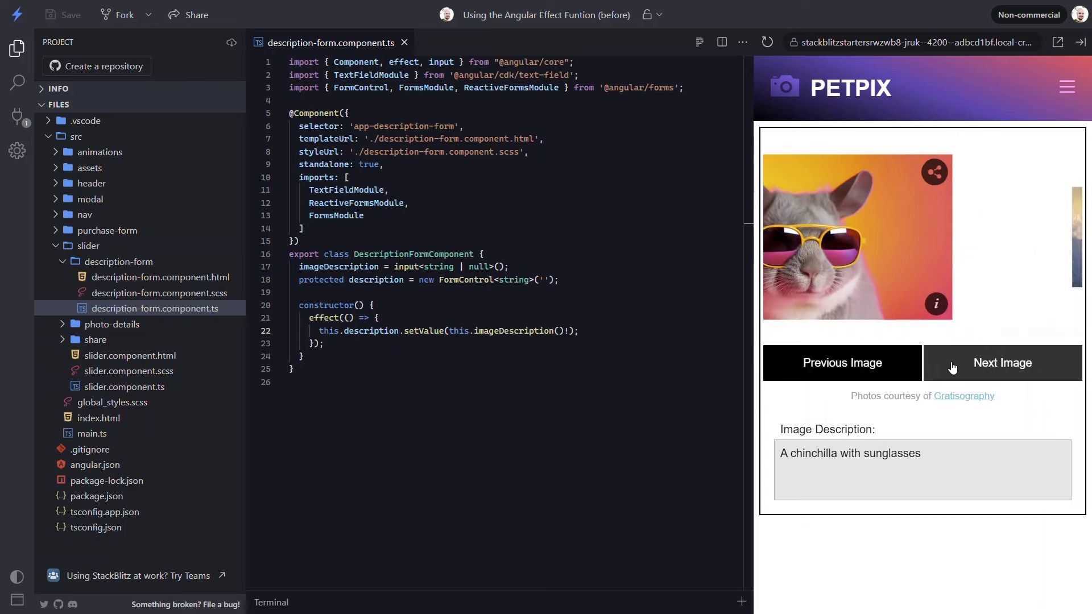
left_click(1001, 362)
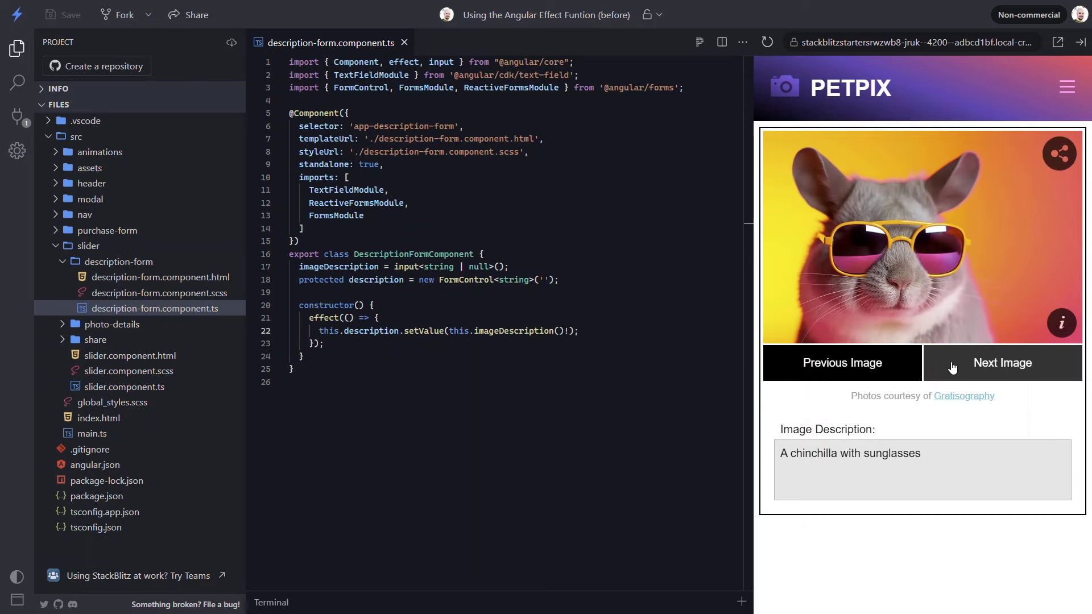
left_click(1001, 363)
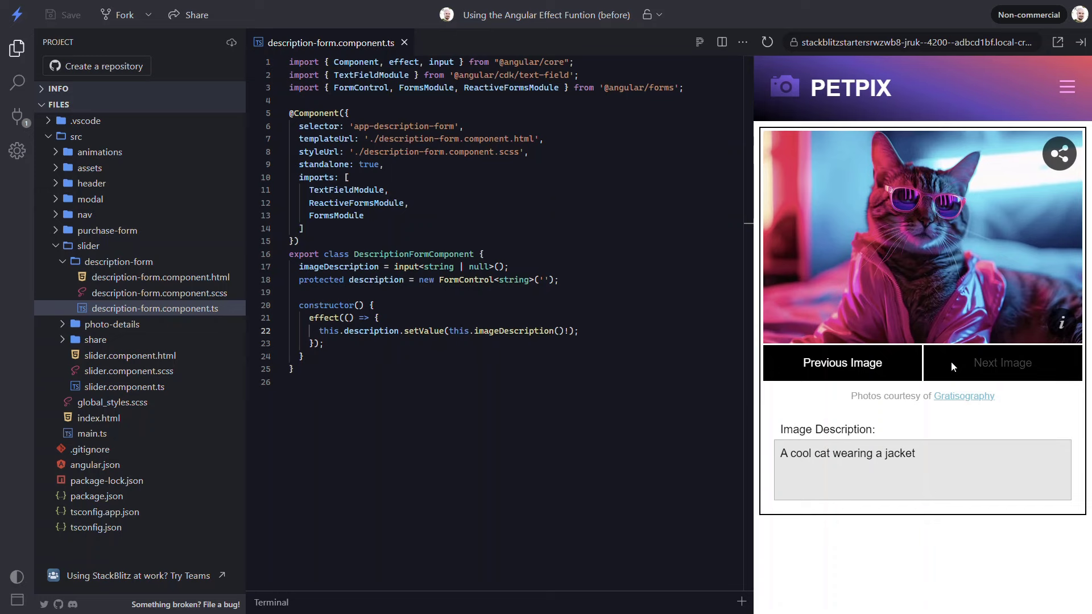